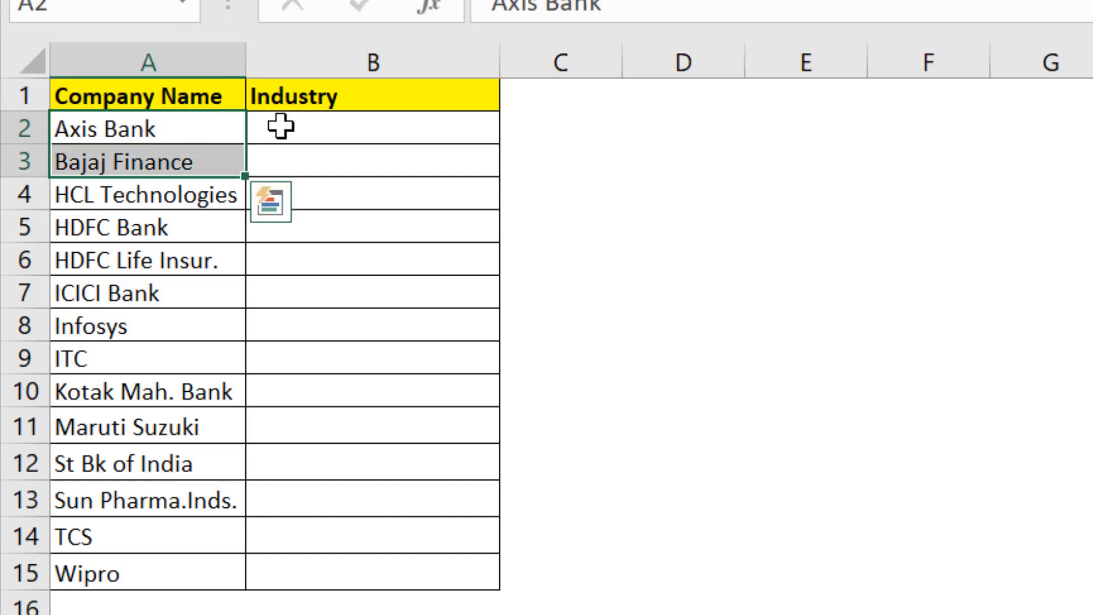
Select the Industry cells B2:B15 ready for data validation
click(373, 128)
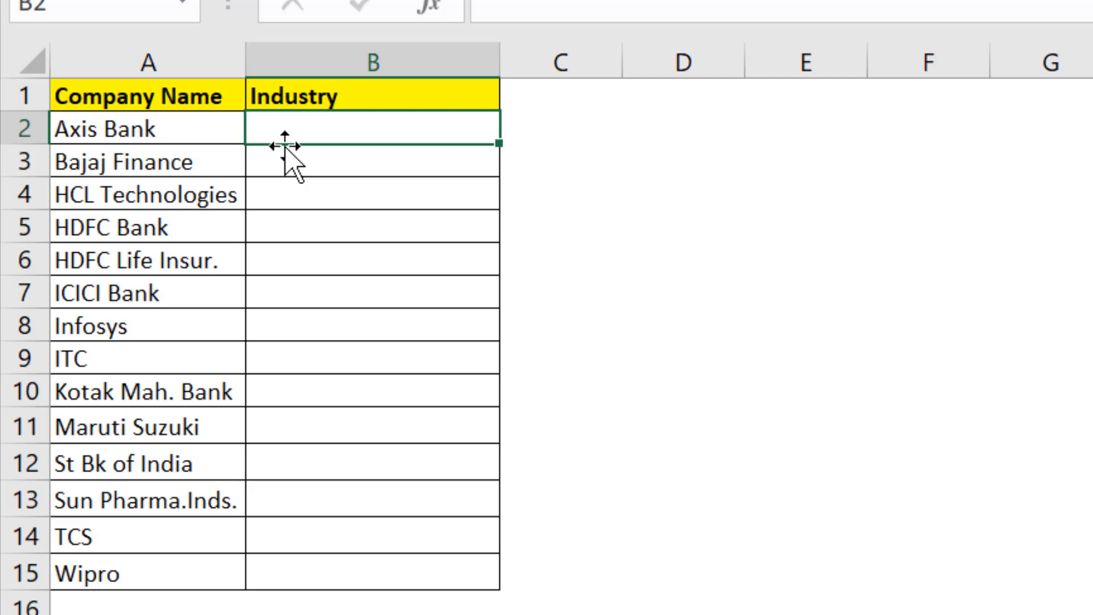
drag(373, 129, 372, 227)
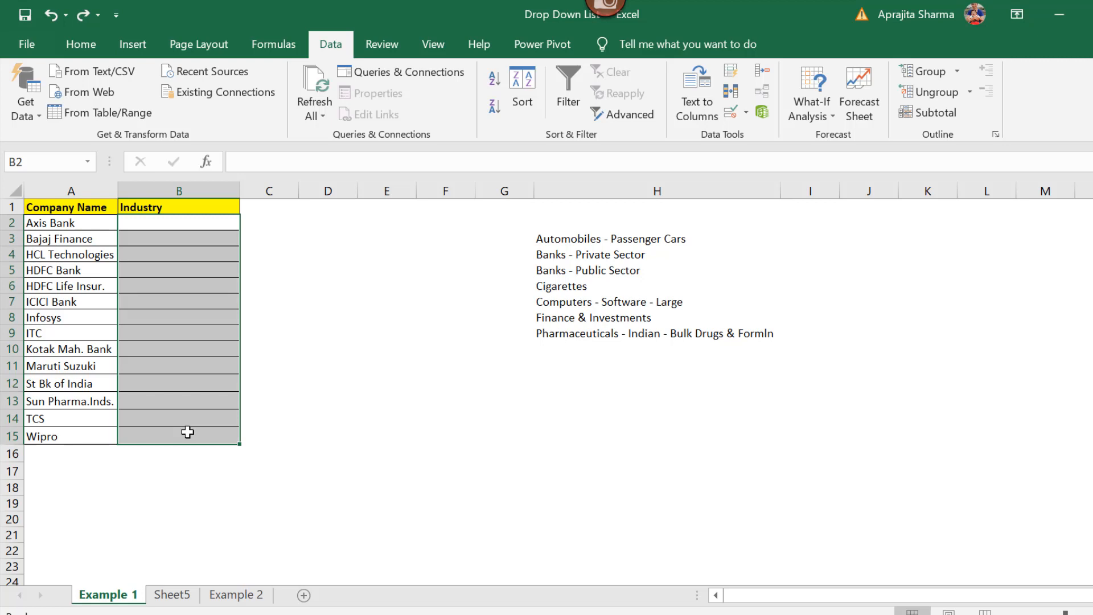
mouse_move(186, 284)
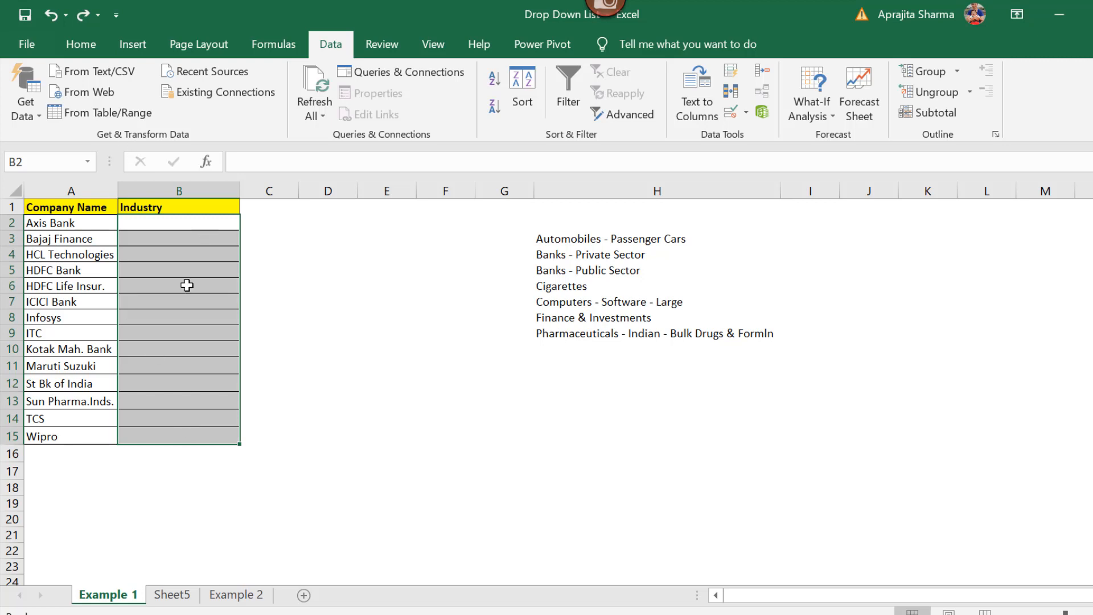
mouse_move(610, 206)
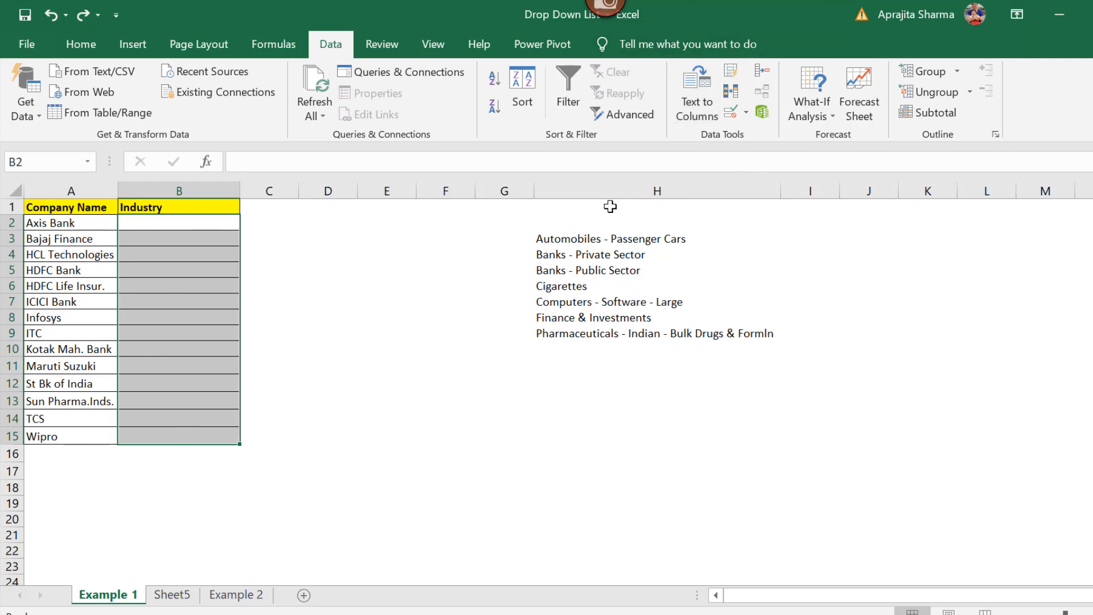
mouse_move(732, 147)
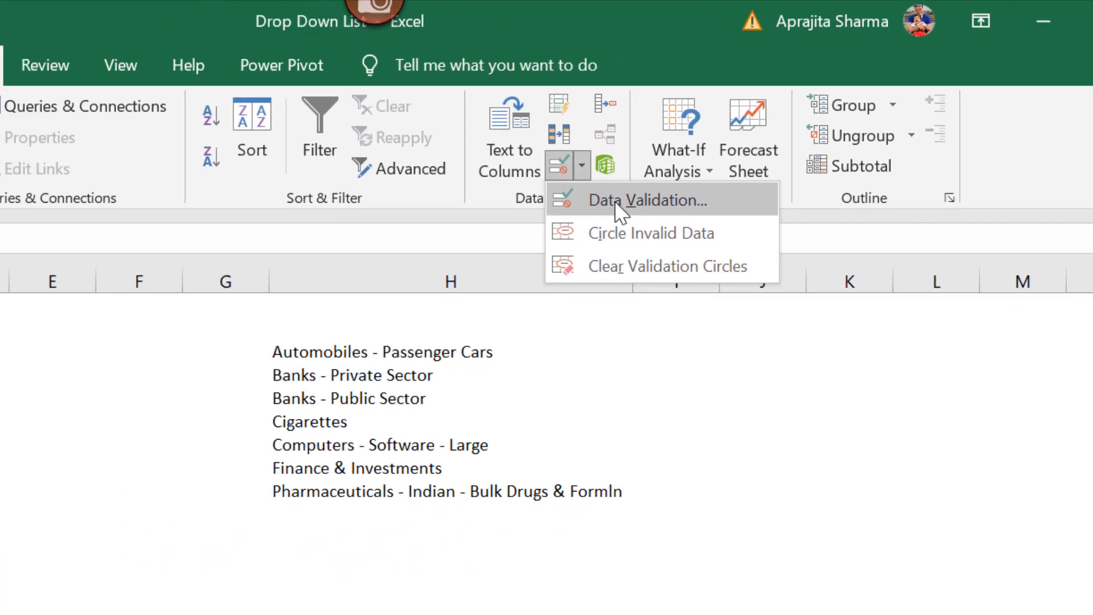
Validate the Industry cells as a List sourced from $H$3:$H$9
click(647, 201)
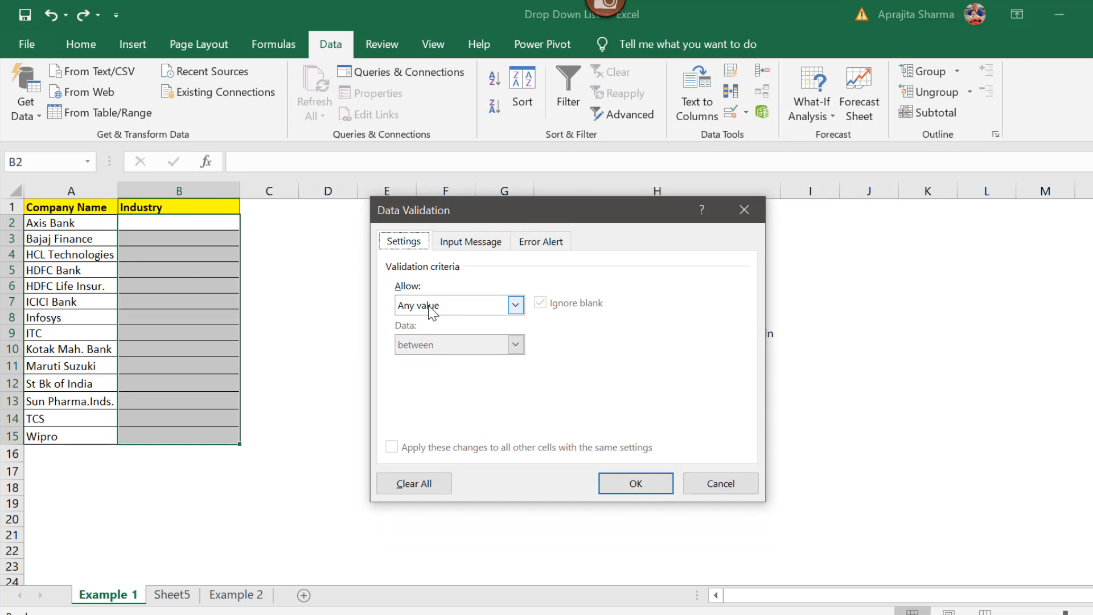
click(515, 306)
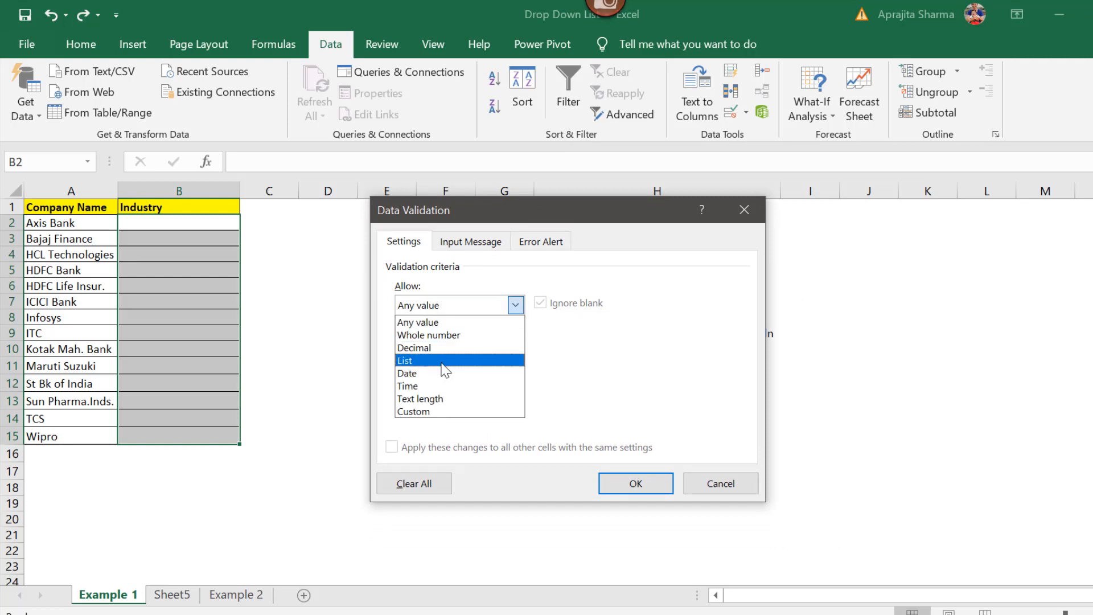
click(405, 361)
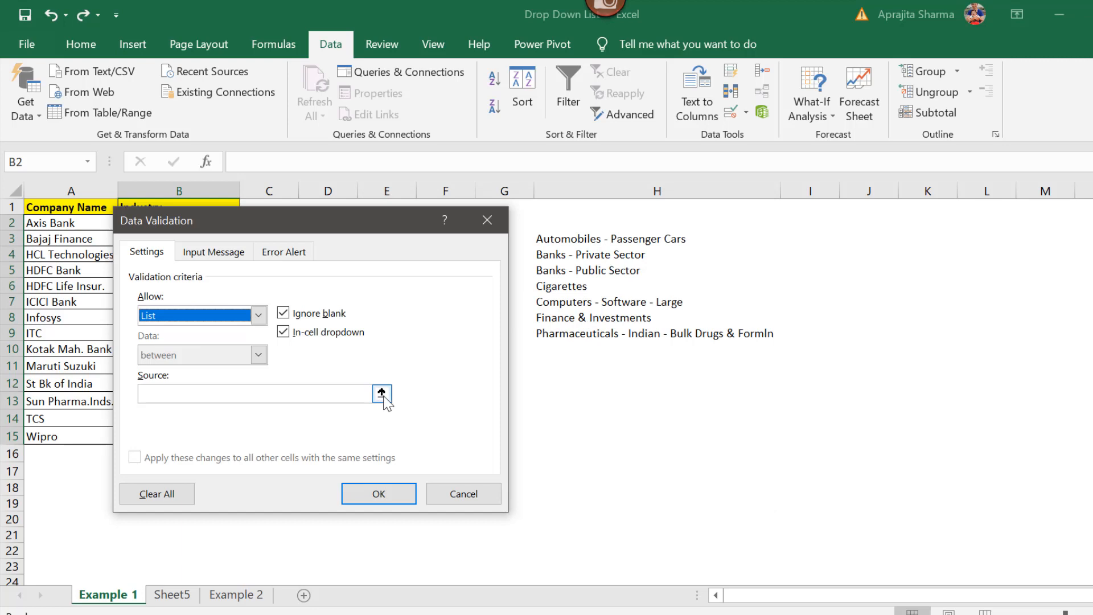
click(254, 393)
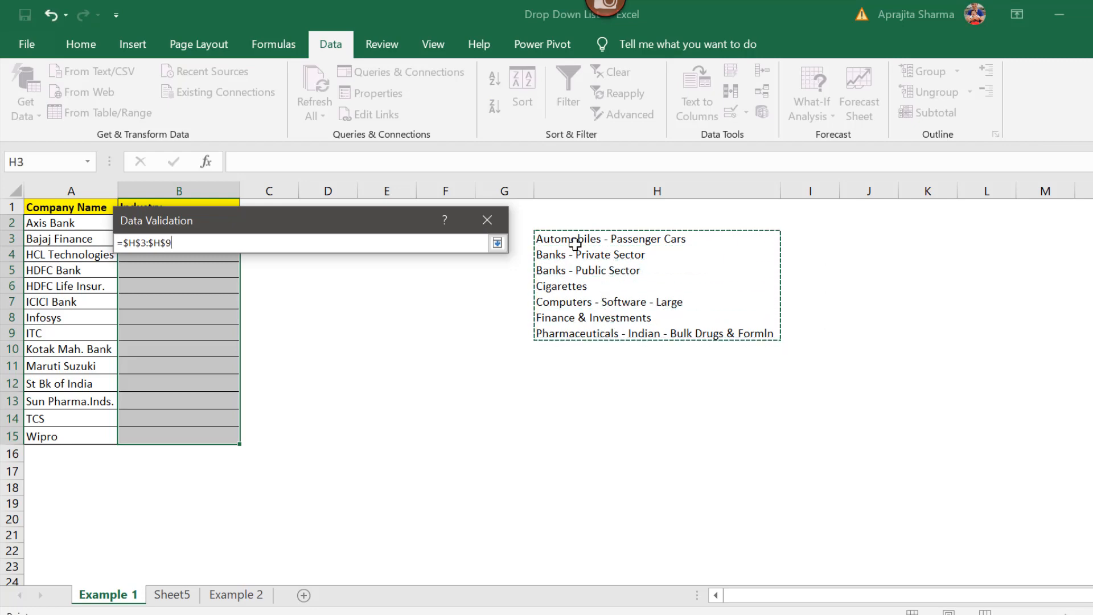
click(498, 242)
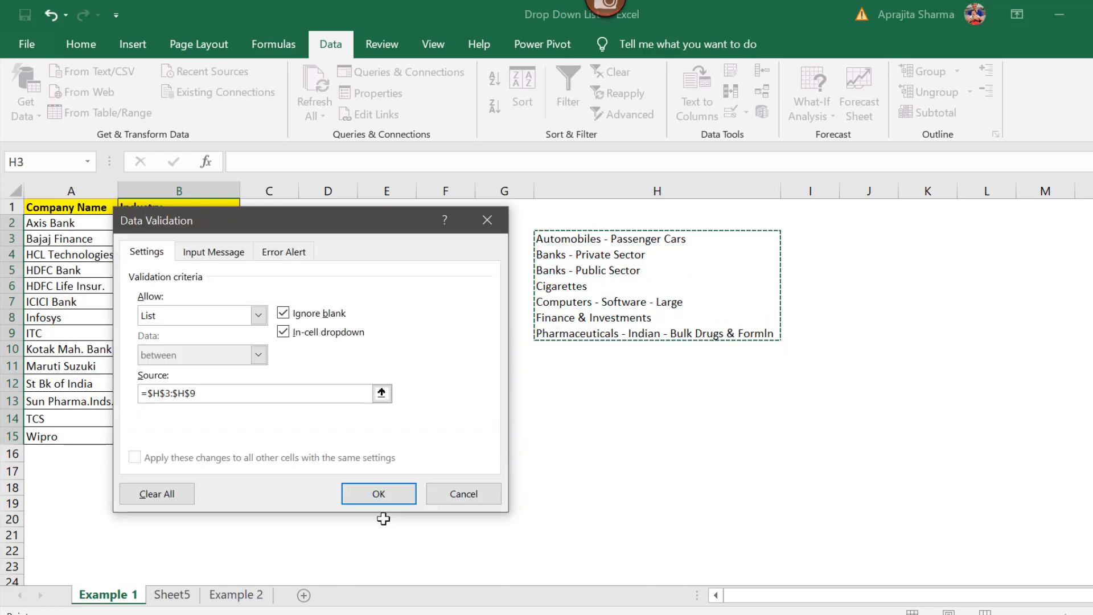
click(378, 493)
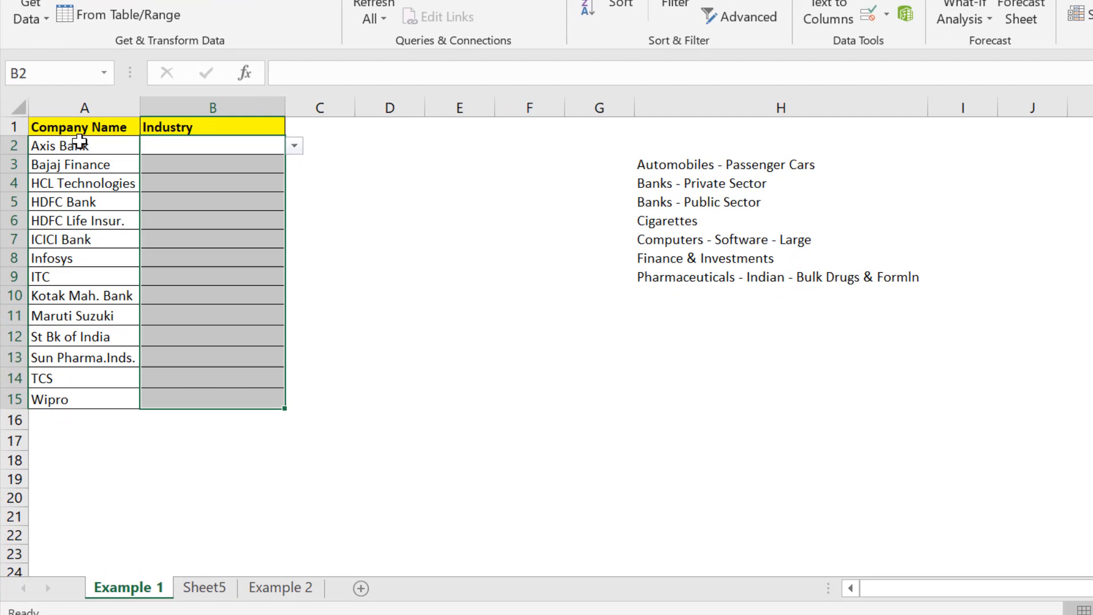
Set Axis Bank's industry to Automobiles - Passenger Cars via the dropdown, then move to Bajaj Finance
click(294, 146)
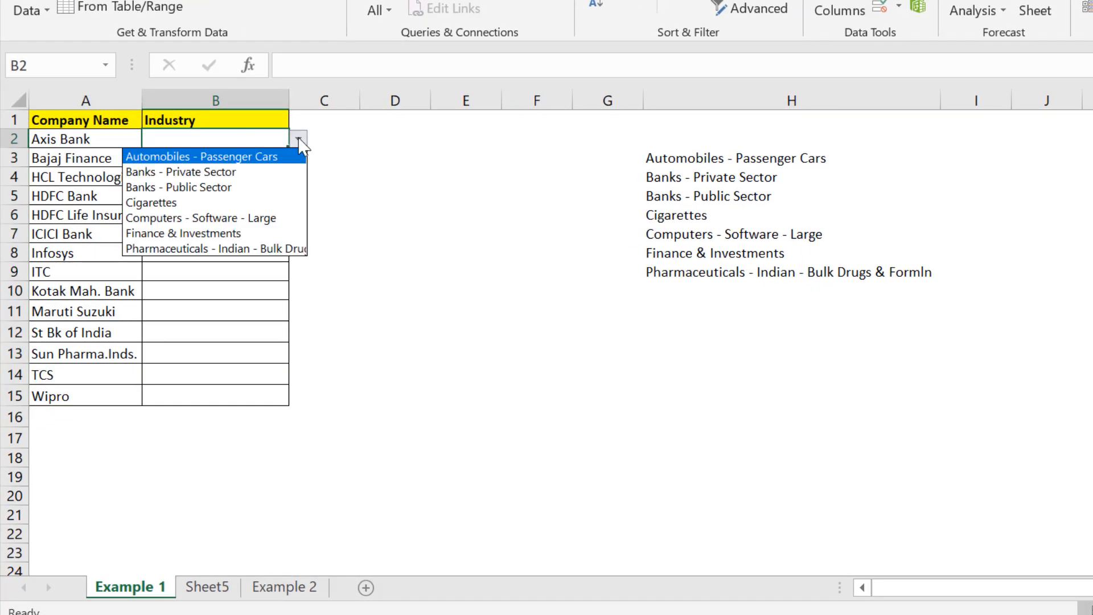
click(214, 156)
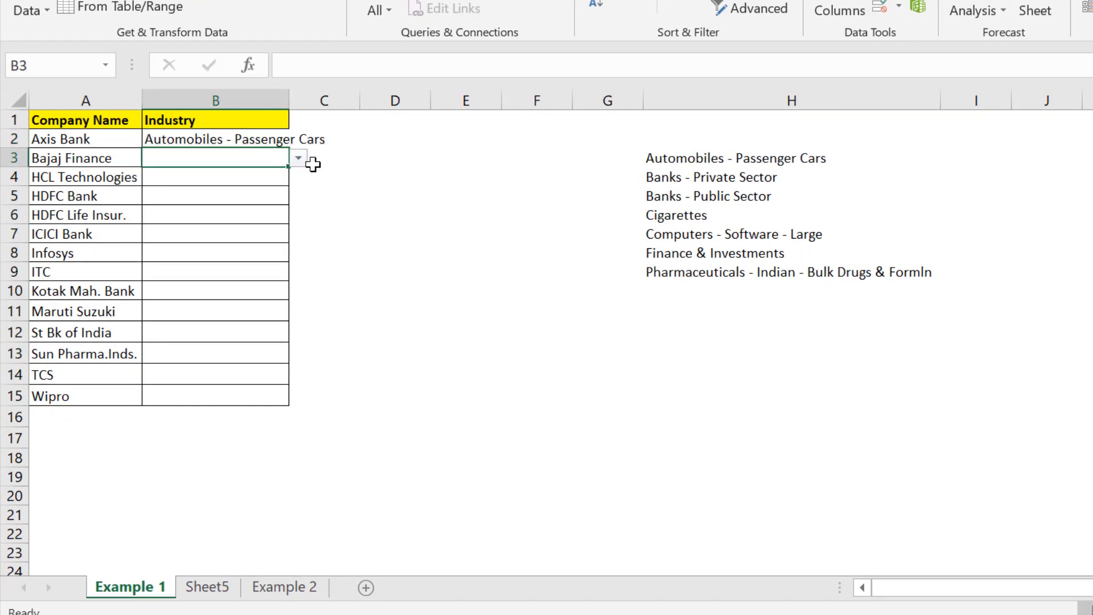
click(675, 215)
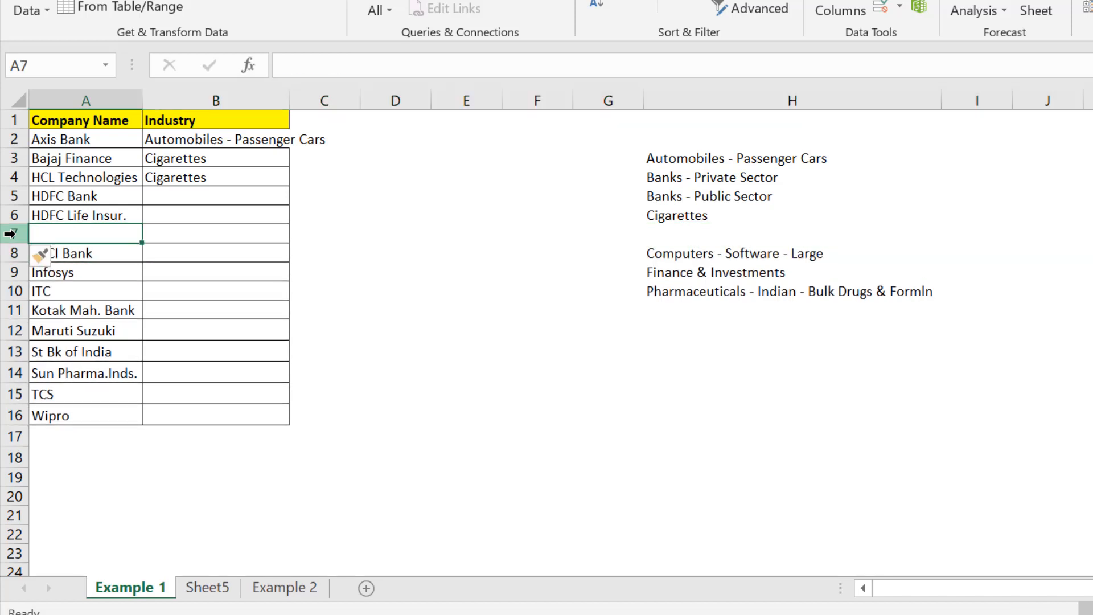
Enter Bharti AXA in A7 and check the dropdown in its Industry cell
text(Bharti AXA)
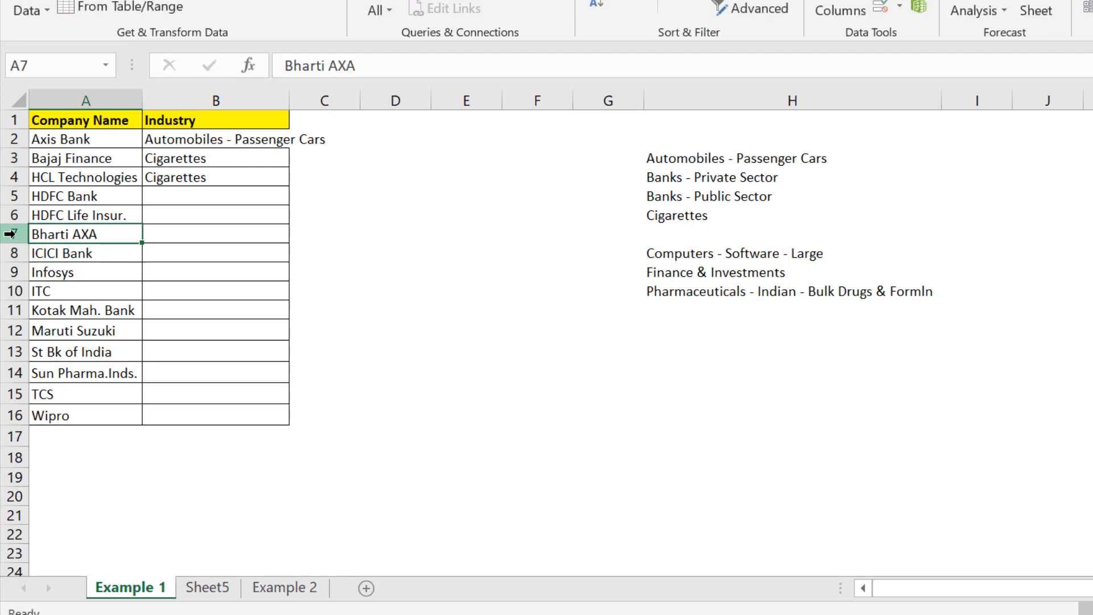
click(215, 233)
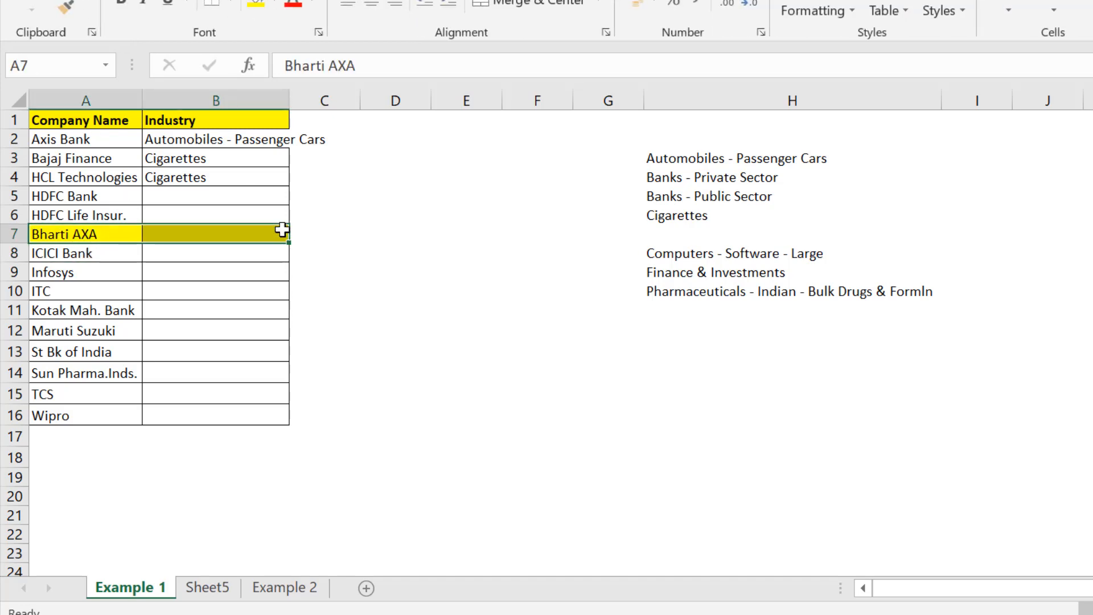
click(216, 233)
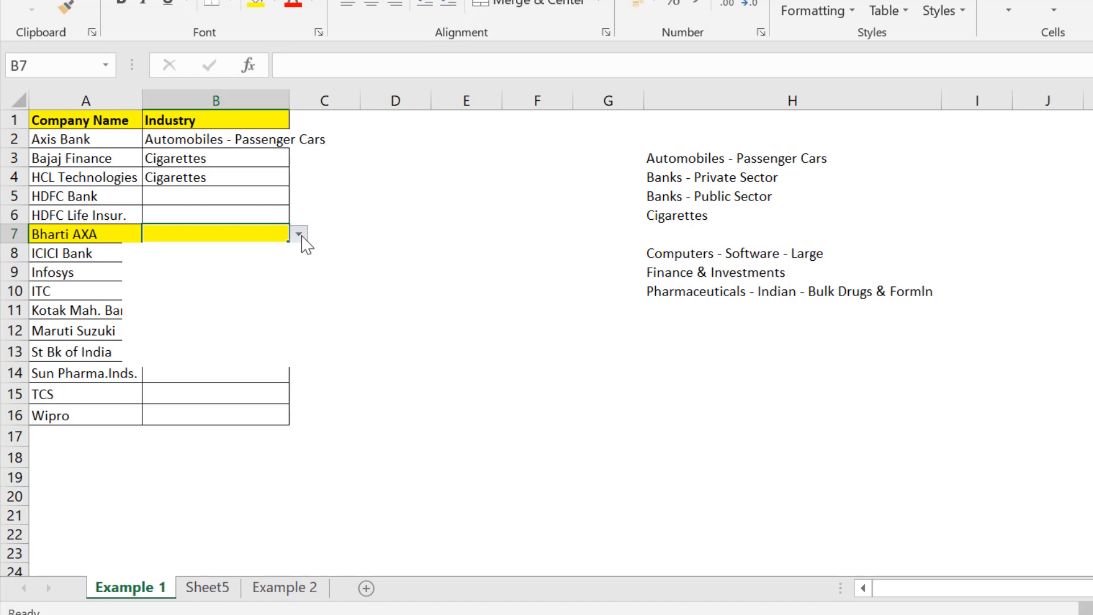
click(300, 232)
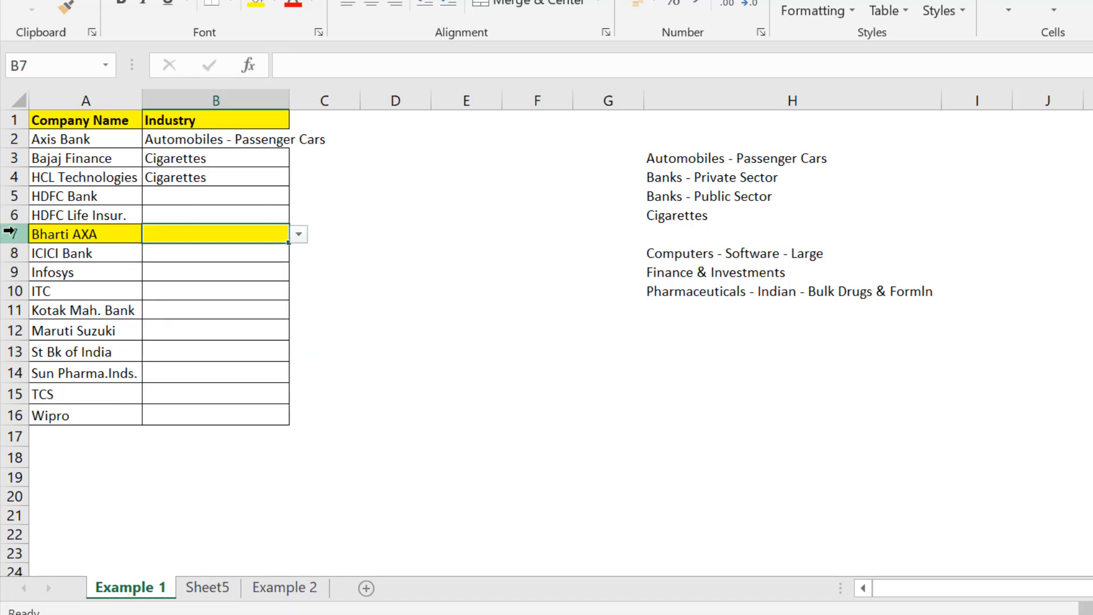
Highlight row 7 with yellow fill, then return to the industry names in column H
click(86, 234)
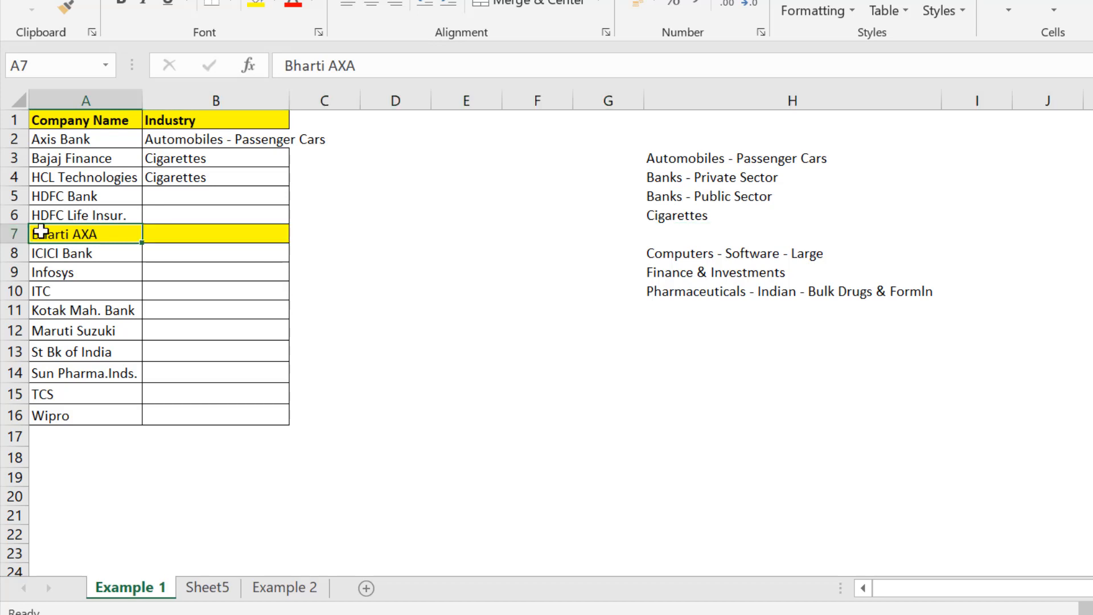
click(13, 233)
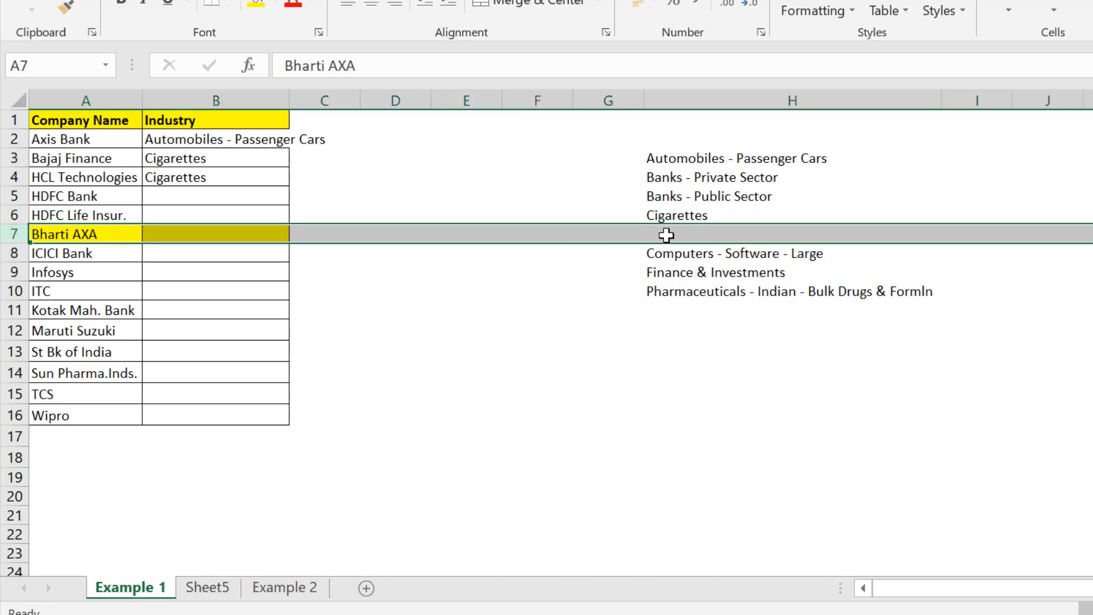
click(792, 234)
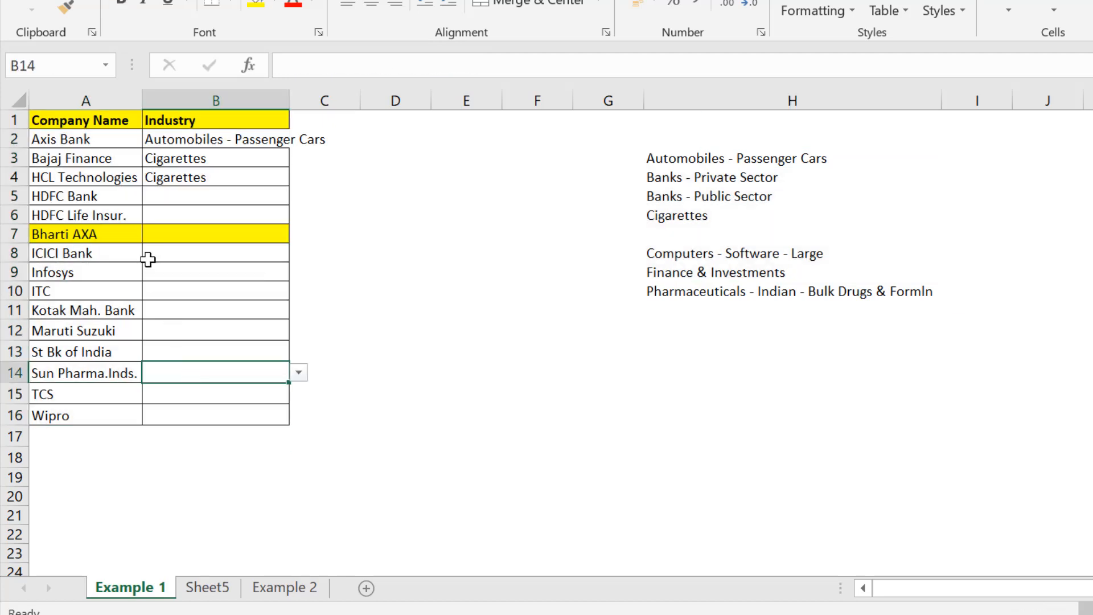
click(215, 233)
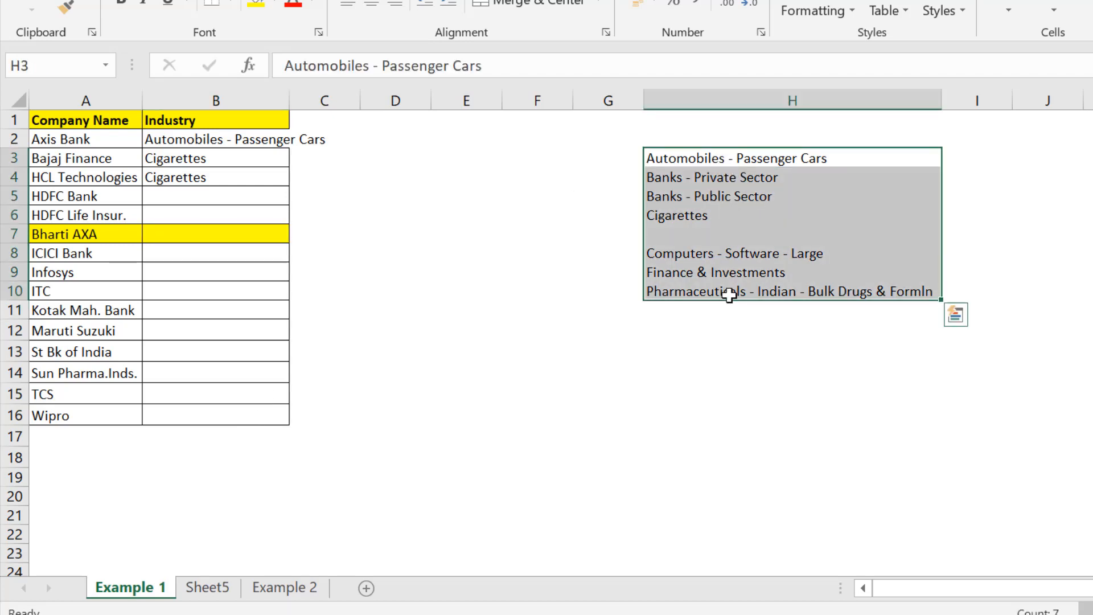
On Sheet5, select the industry list A1:A7 and start Create Table with Ctrl+T
click(208, 586)
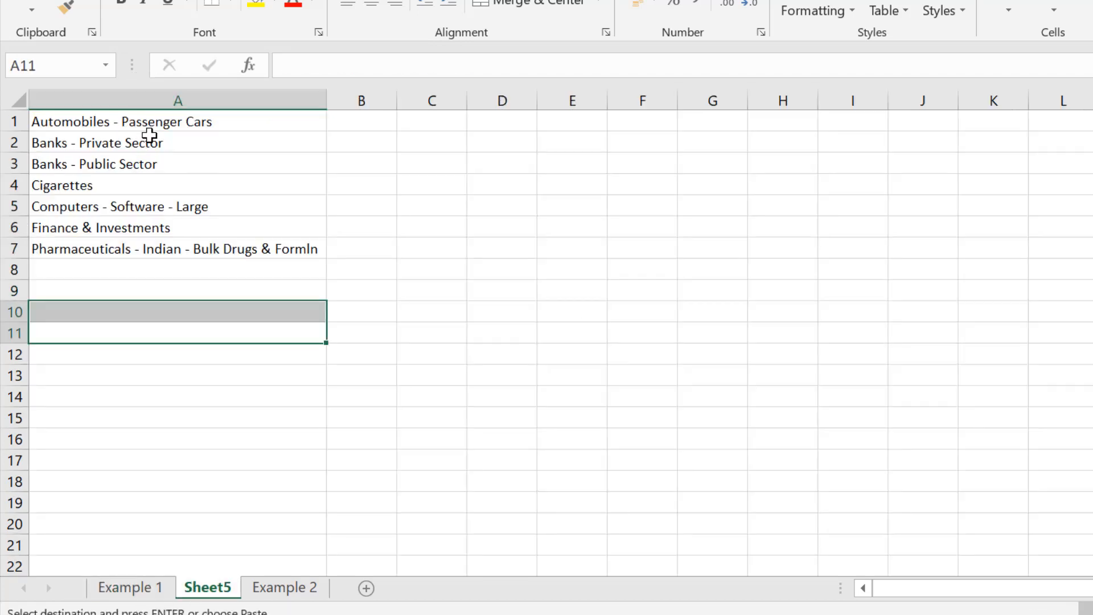
click(177, 120)
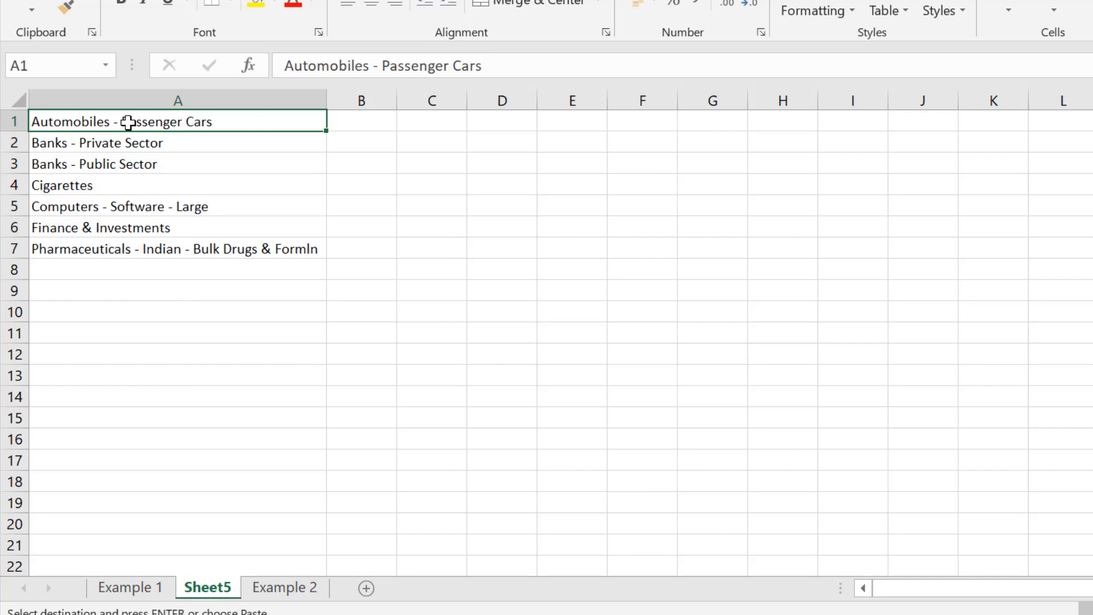
drag(178, 122, 177, 249)
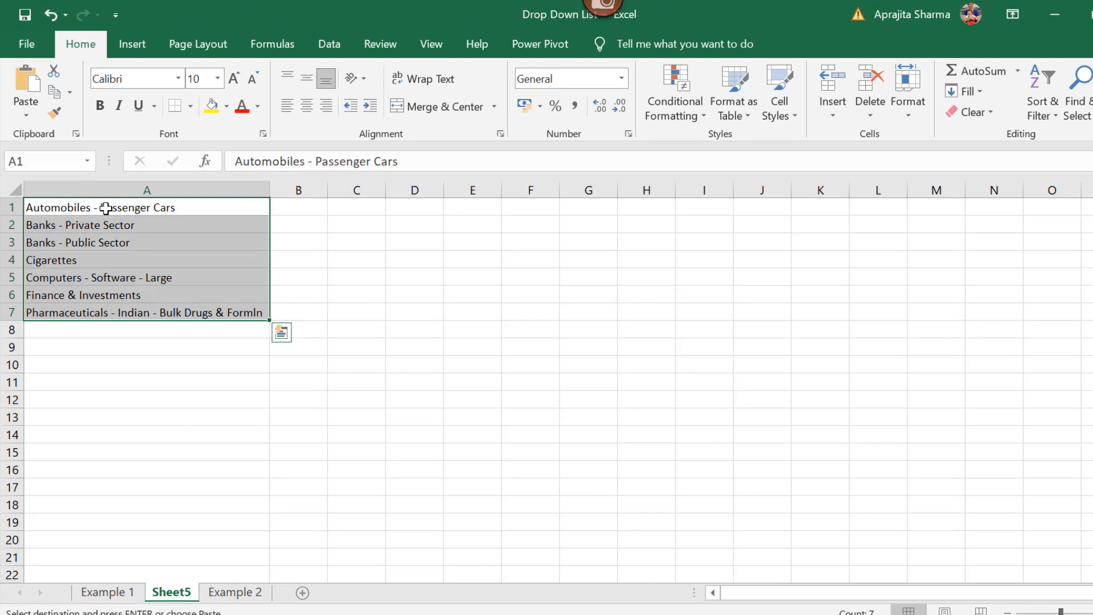
key(ctrl+t)
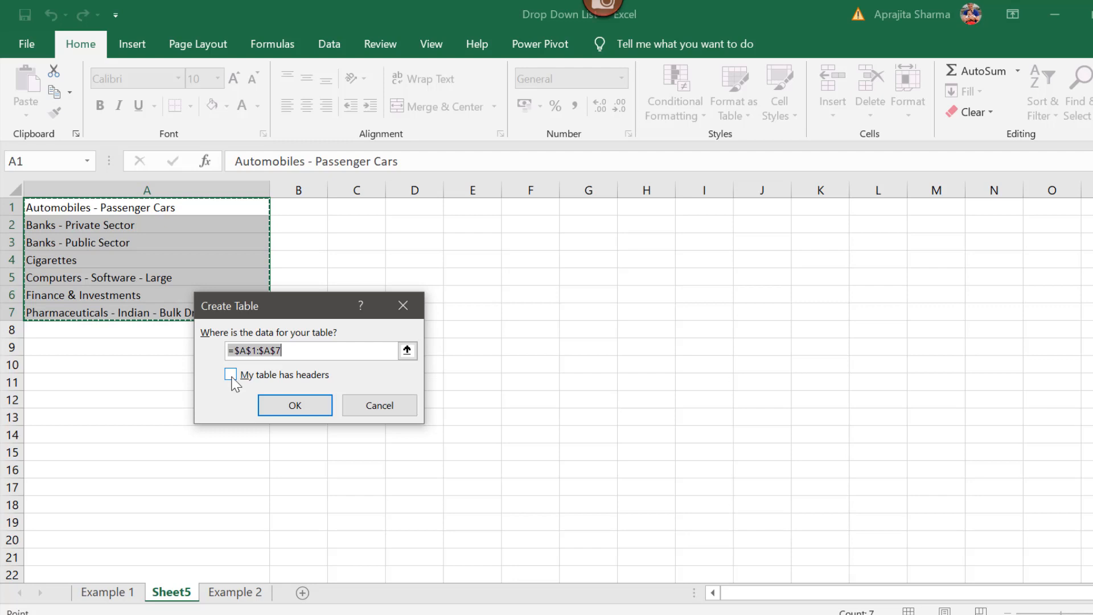
Create the table with a header row, name it Nature, and return to Example 1
click(231, 375)
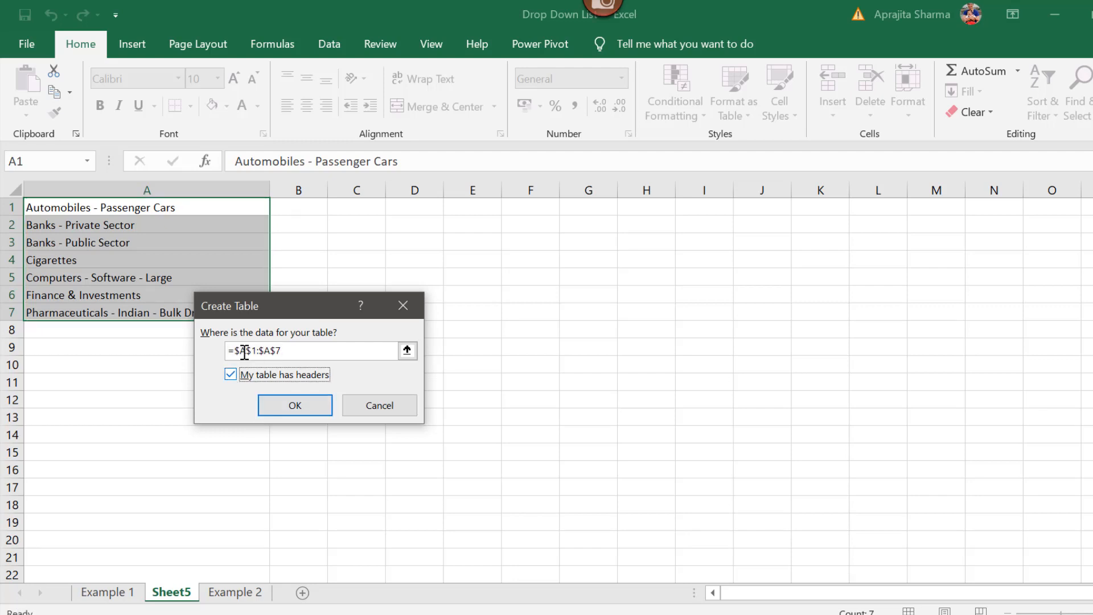
click(294, 405)
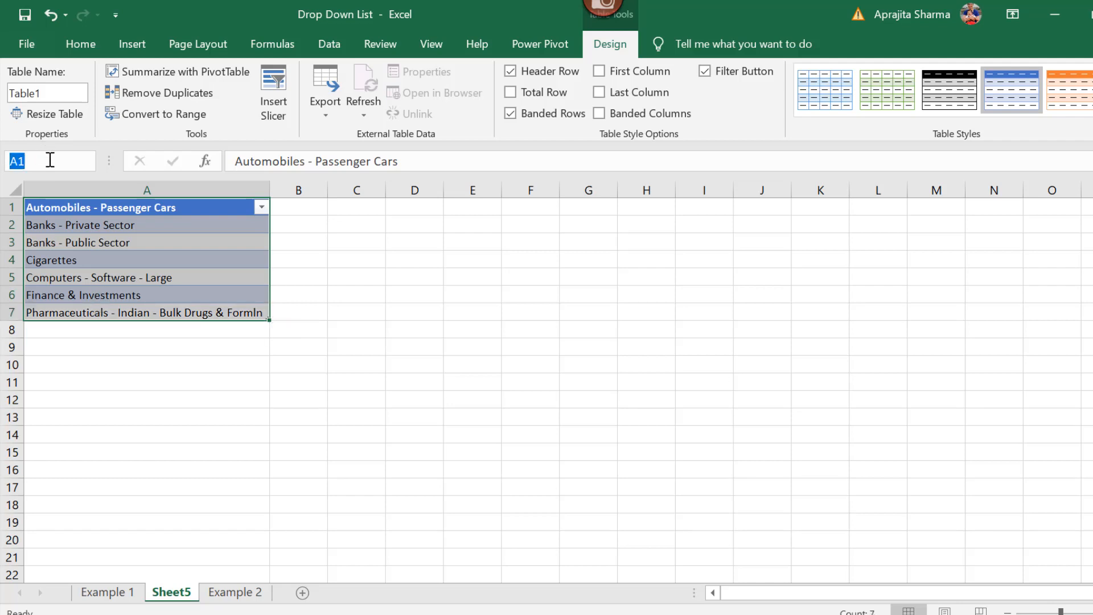
text(Nature)
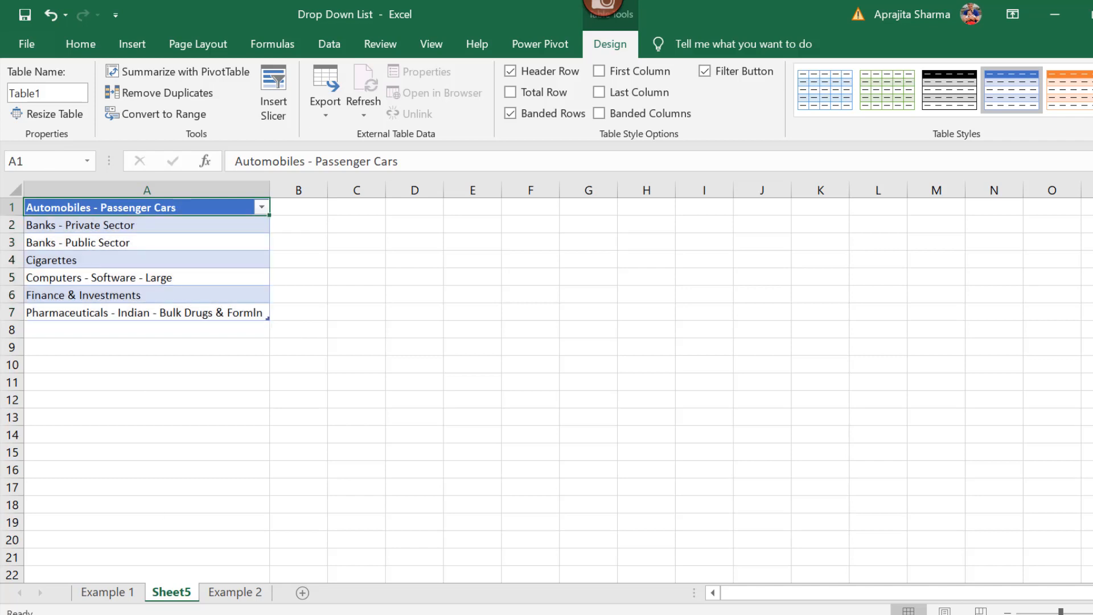
click(107, 593)
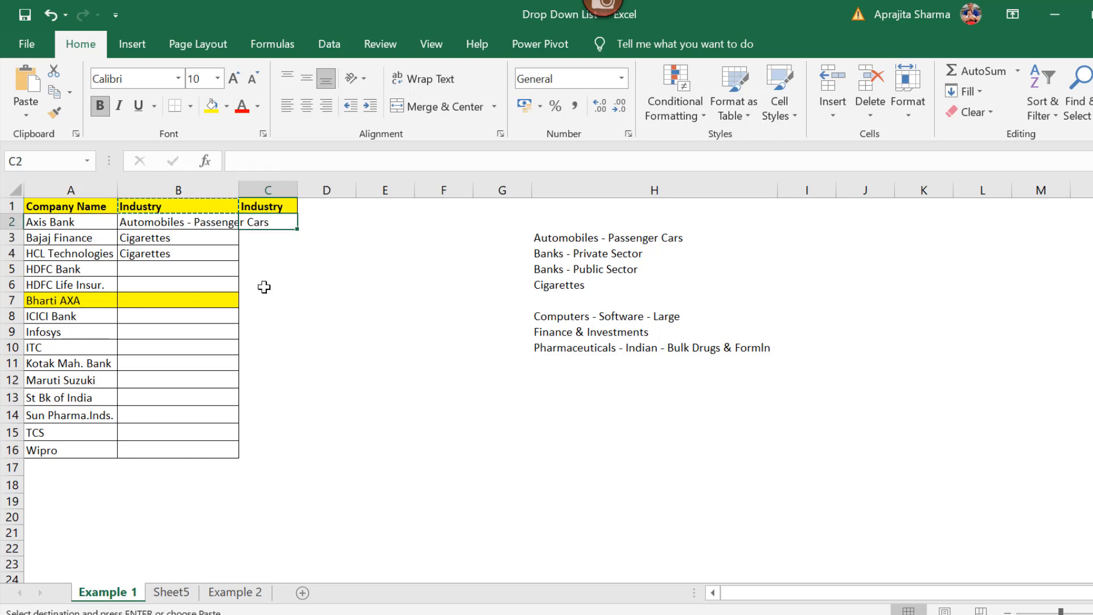
Validate C2:C16 as a List with Source =nature
drag(266, 223, 267, 449)
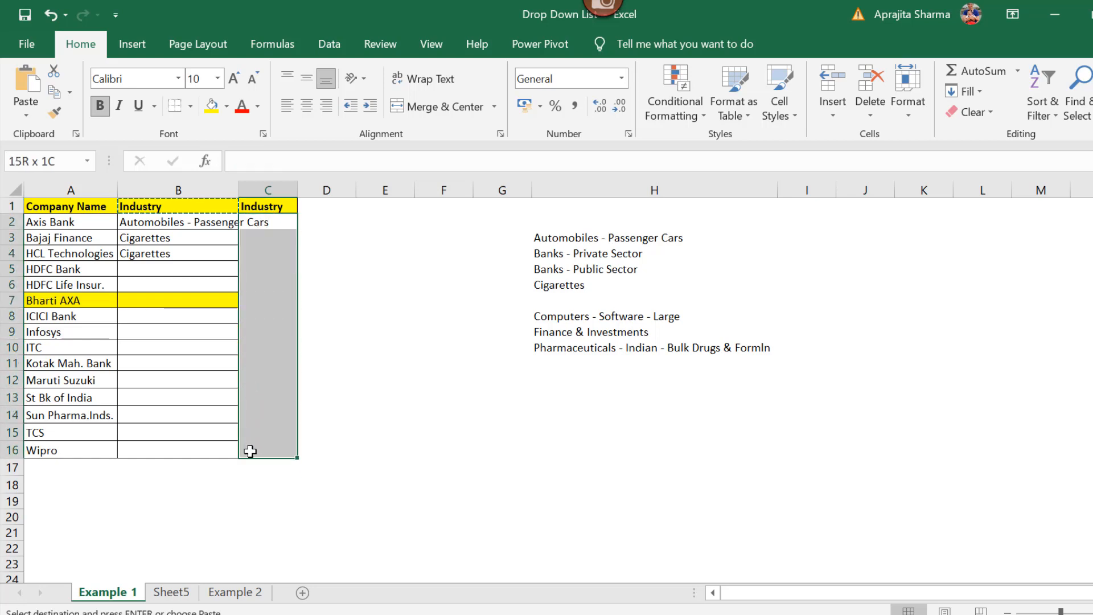
click(328, 44)
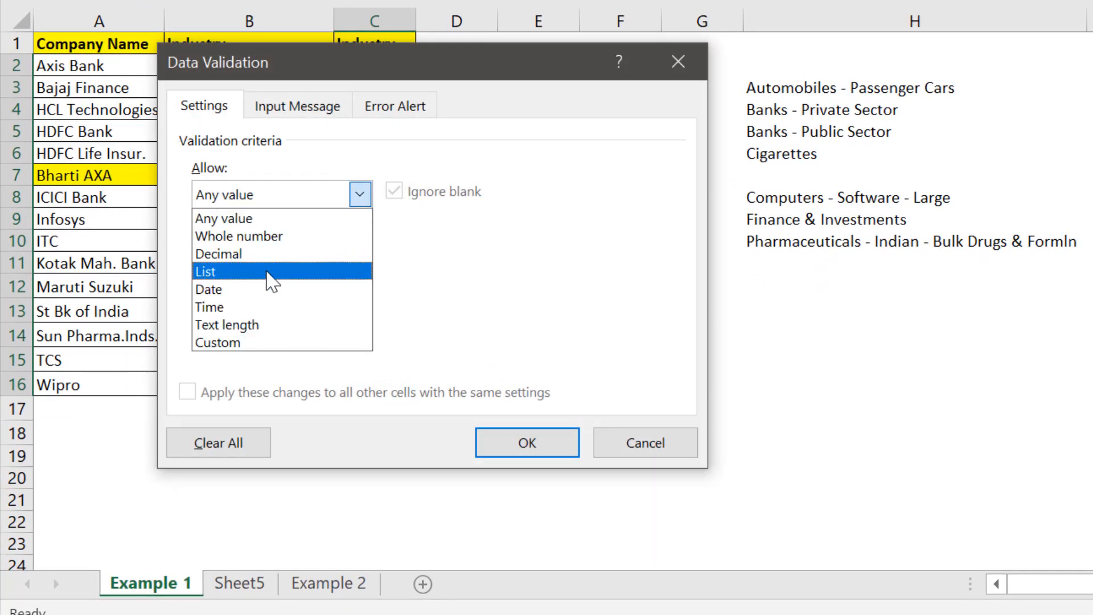
click(204, 272)
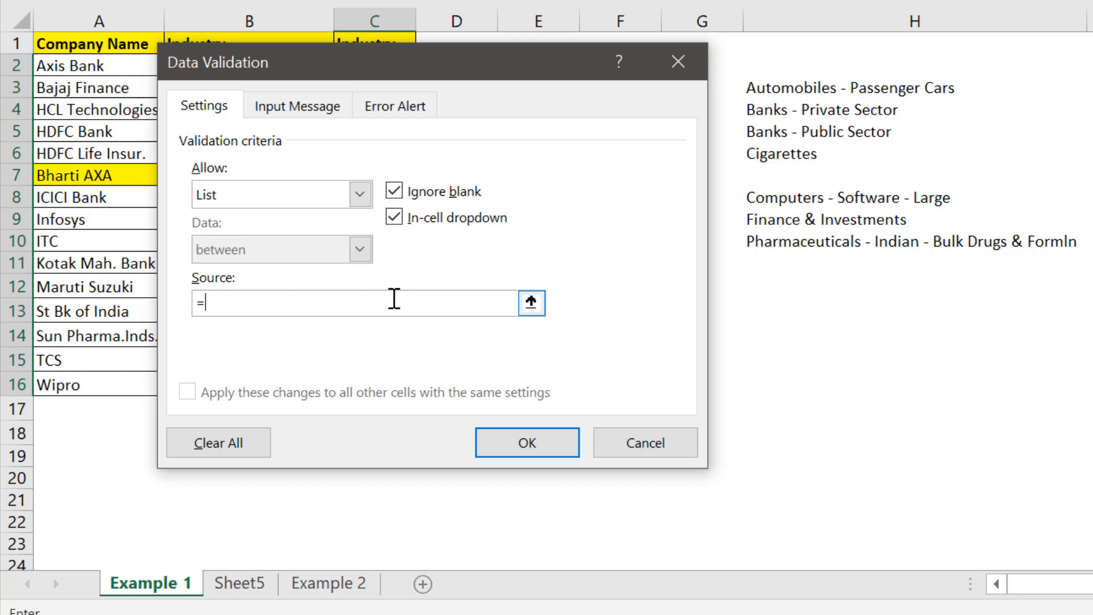
text(nature)
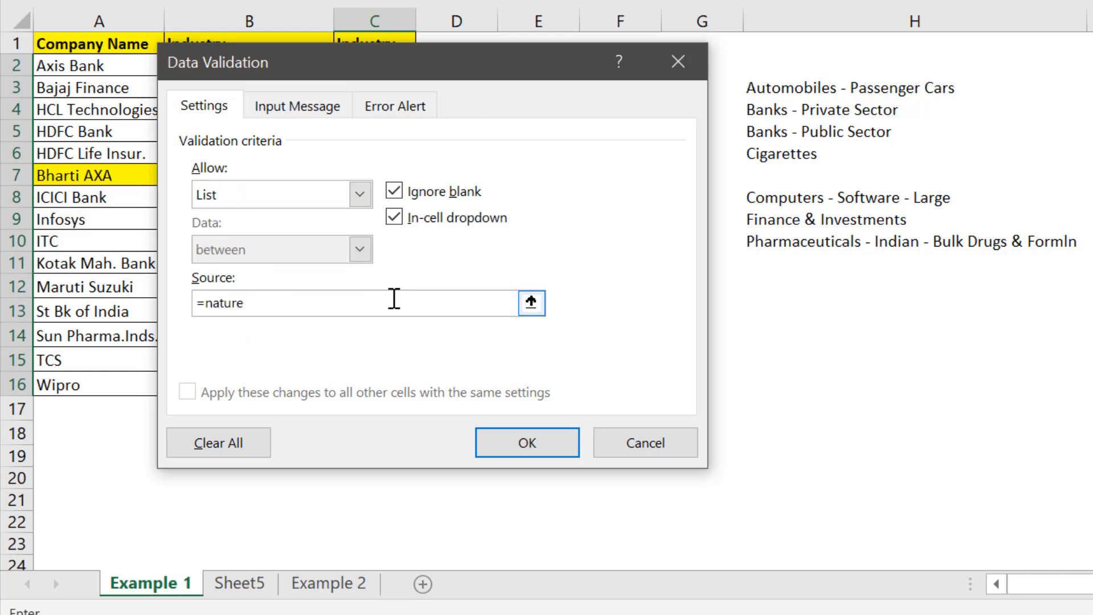
click(526, 442)
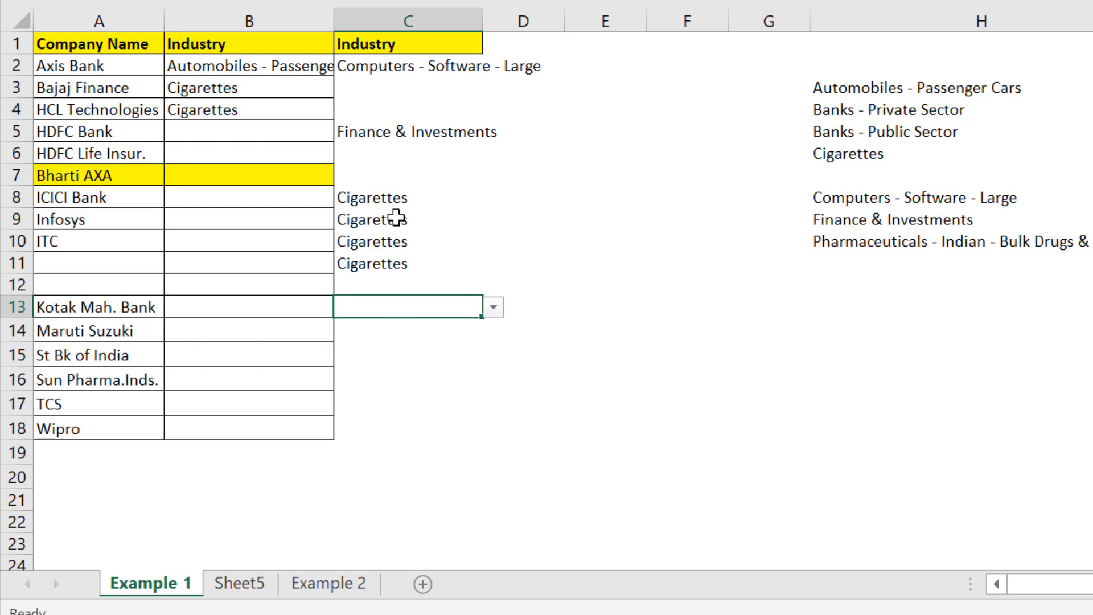
click(404, 218)
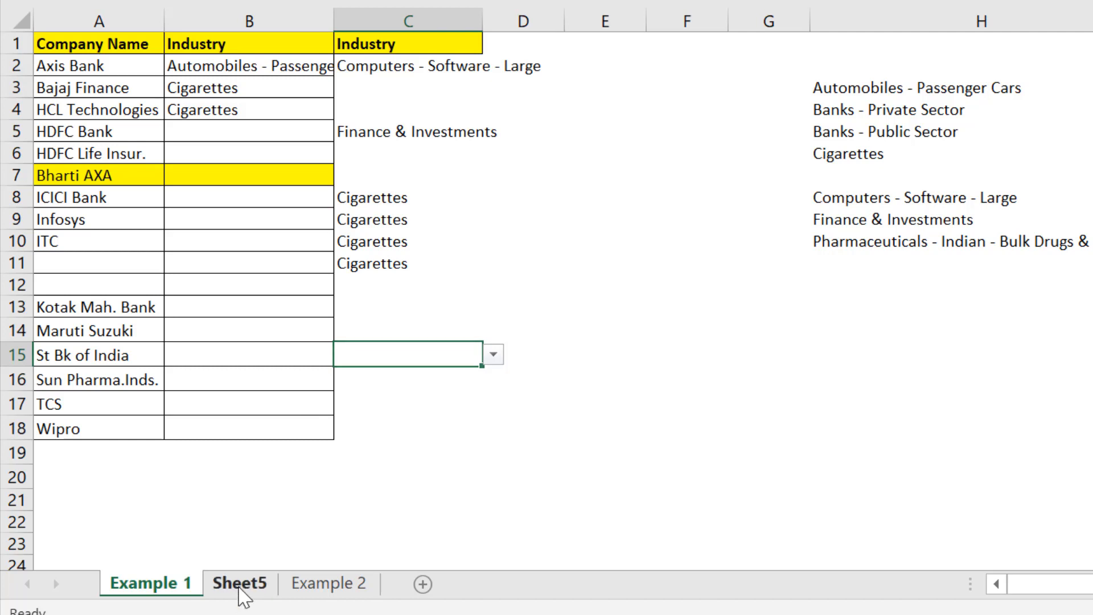
On Sheet5, append Home loan, Banking and Retail to the table in A8:A10
click(239, 584)
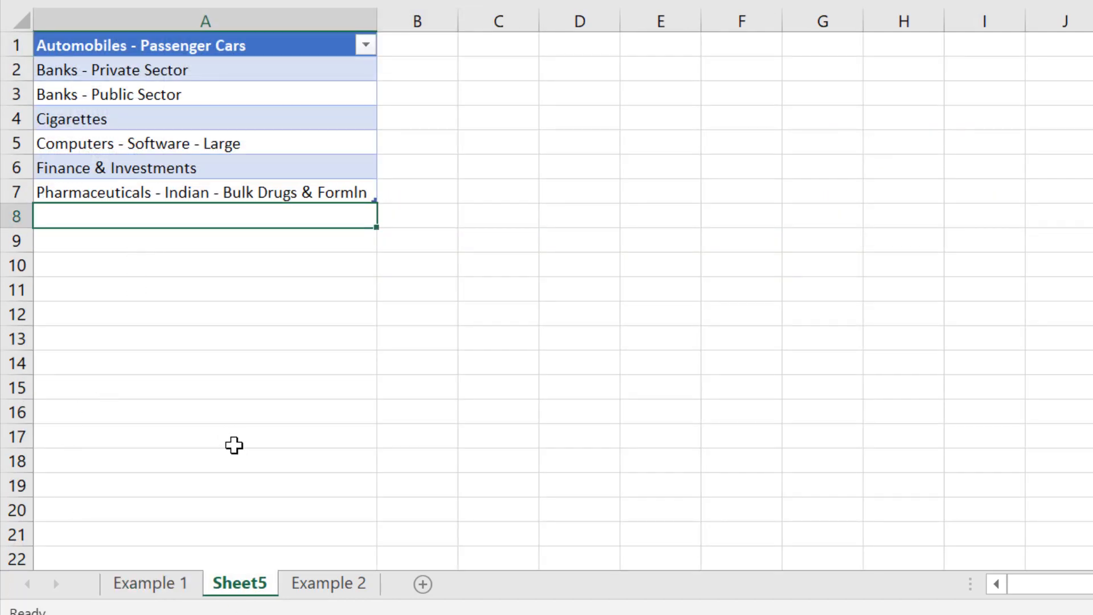
text(Home loan)
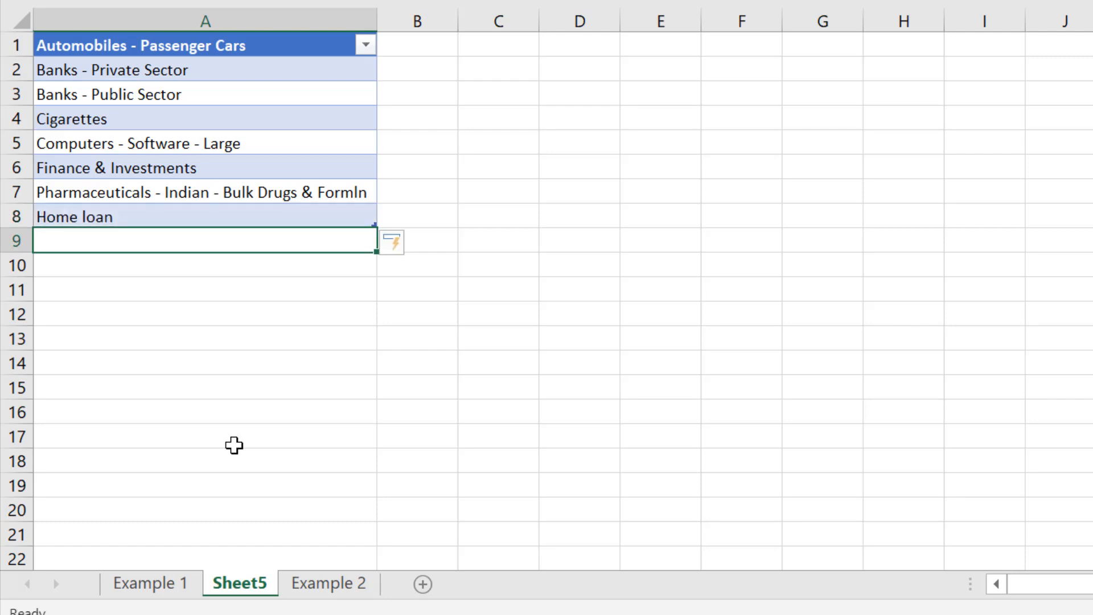
text(Banking)
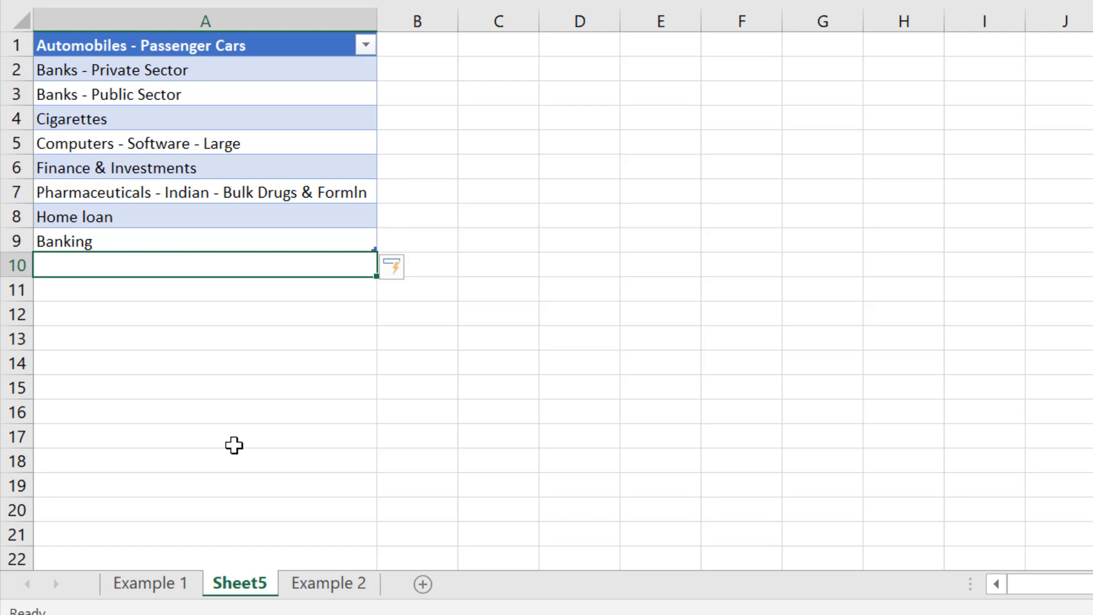
text(Reta)
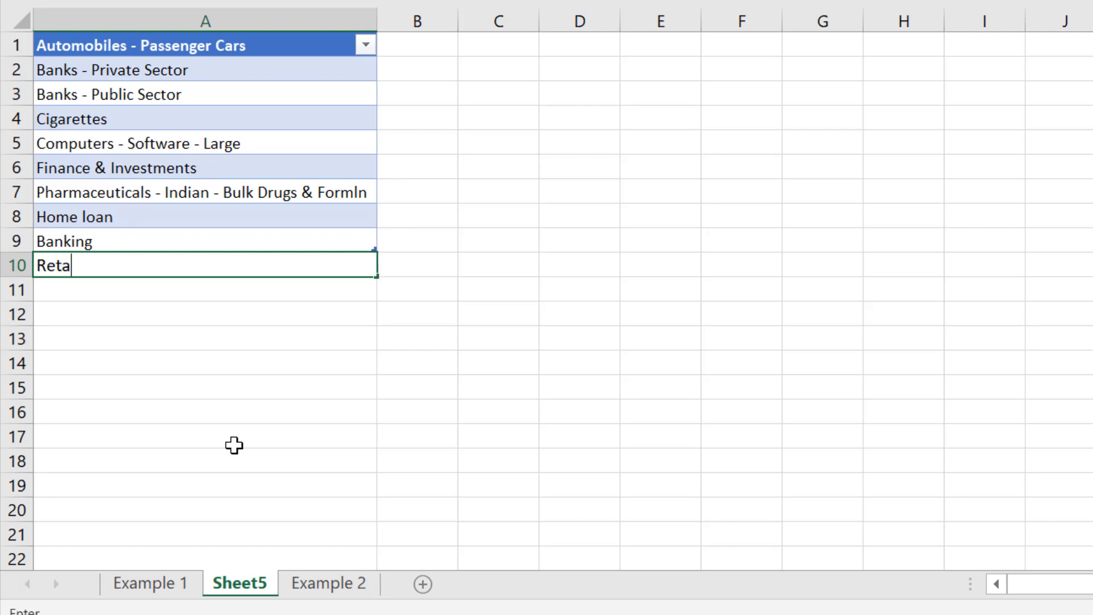
key(Enter)
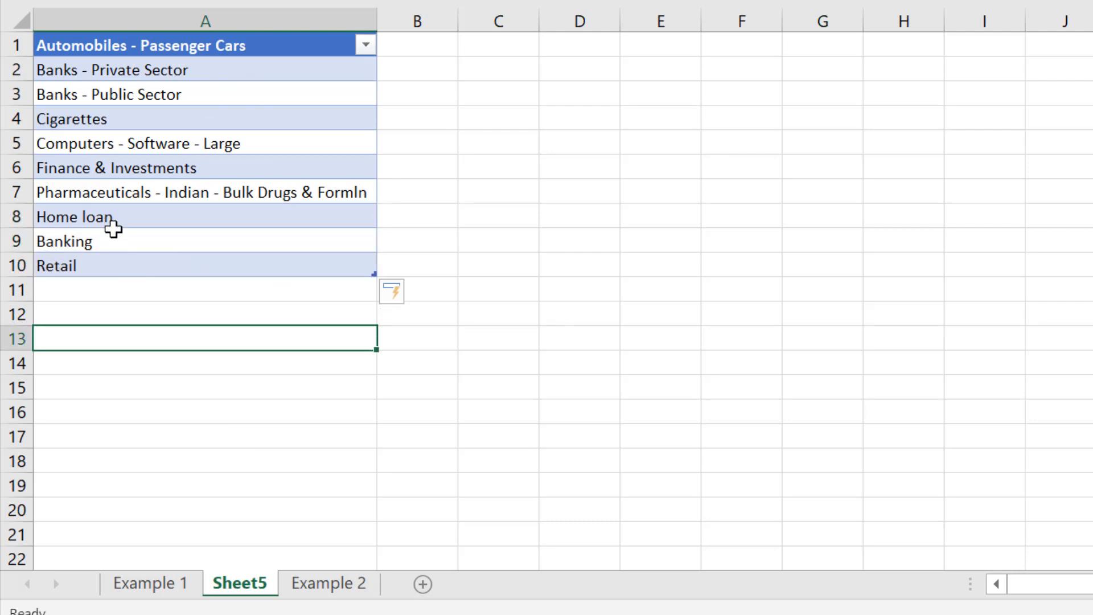
mouse_move(102, 55)
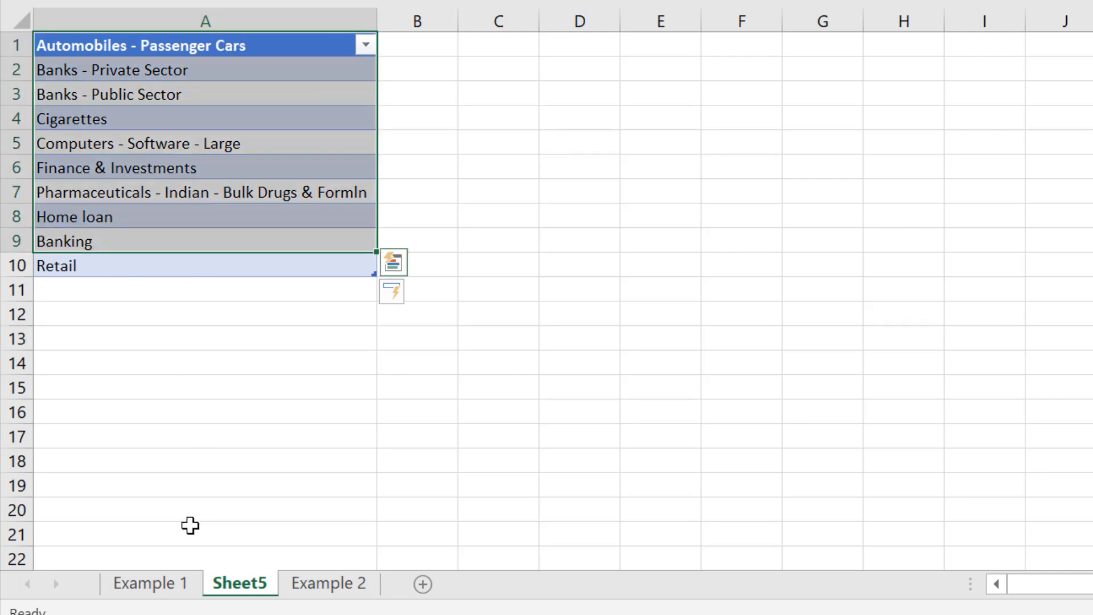
click(151, 583)
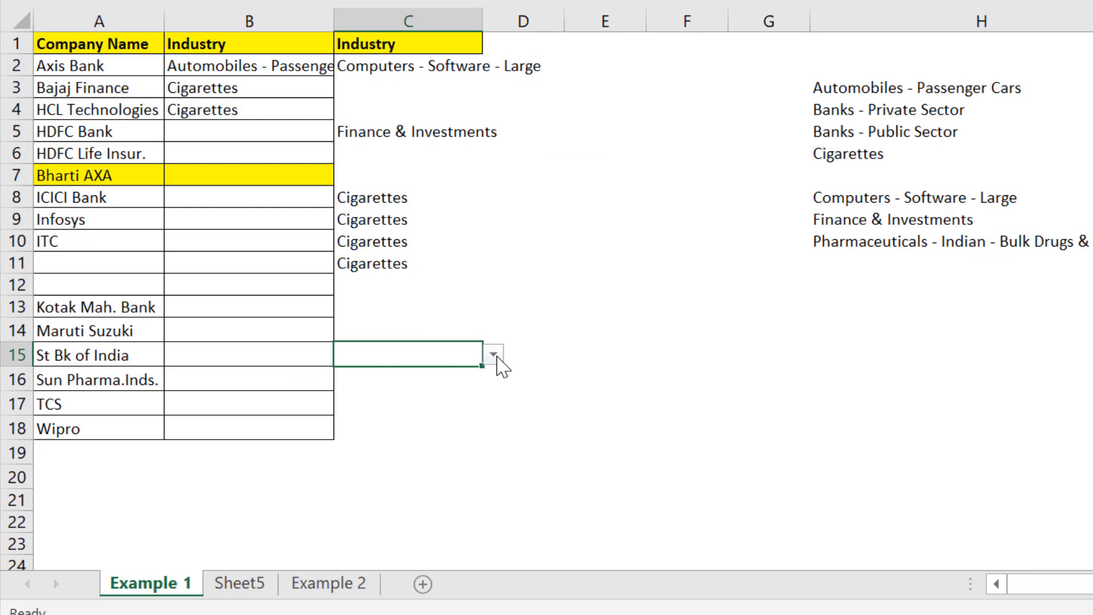
click(492, 355)
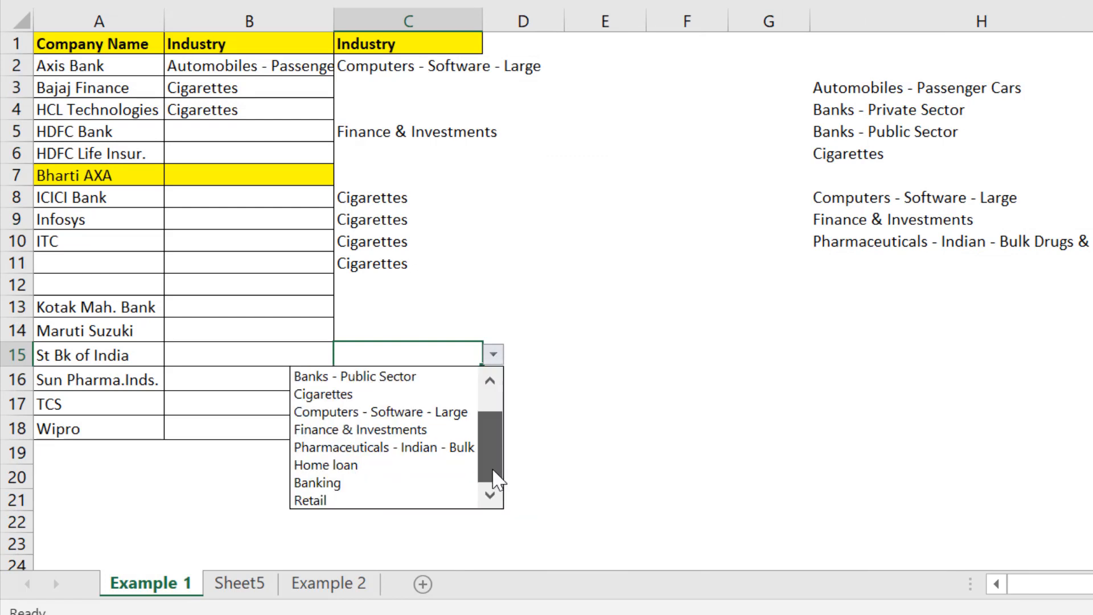
mouse_move(331, 465)
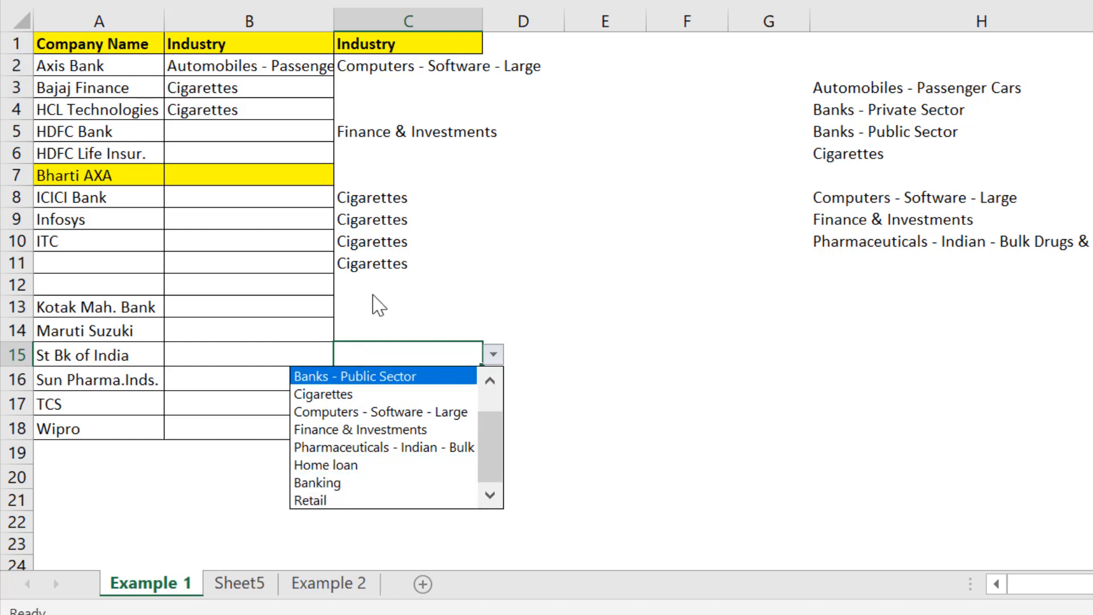
click(240, 583)
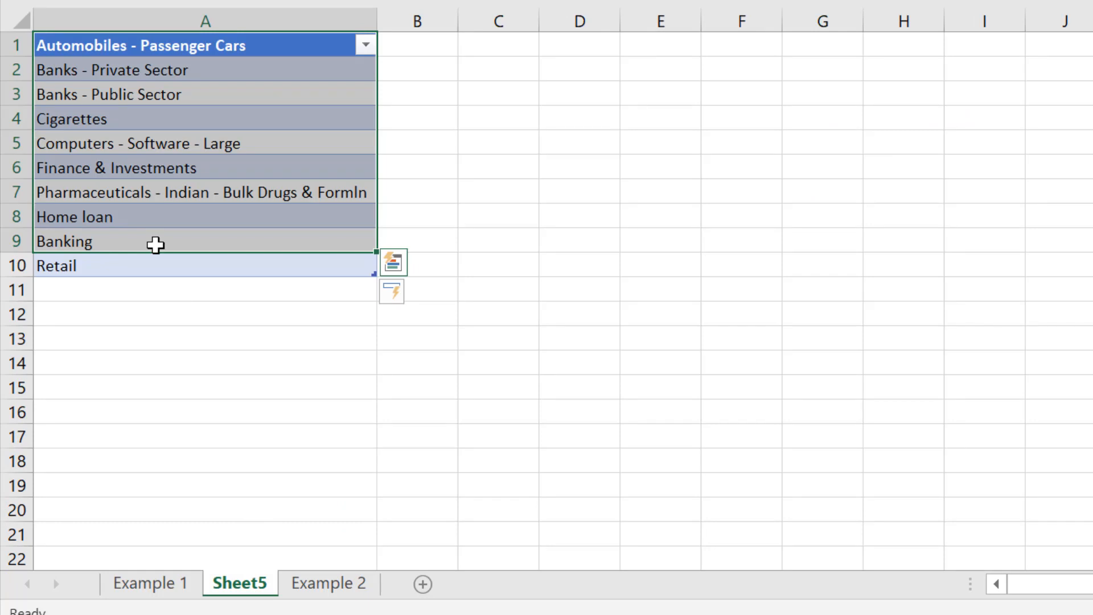
click(150, 583)
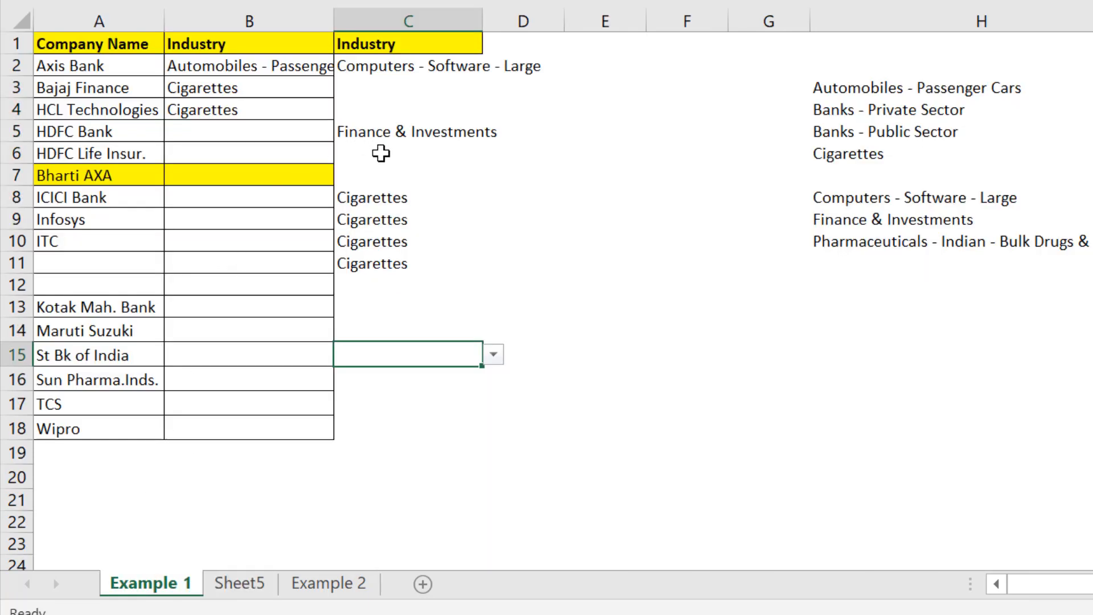
click(407, 153)
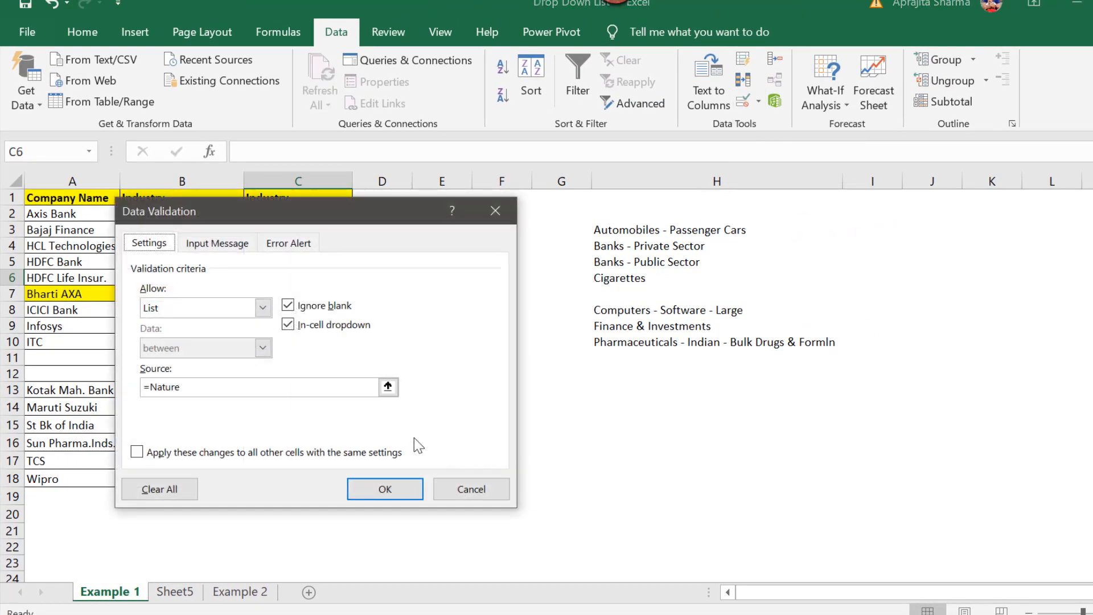
mouse_move(472, 488)
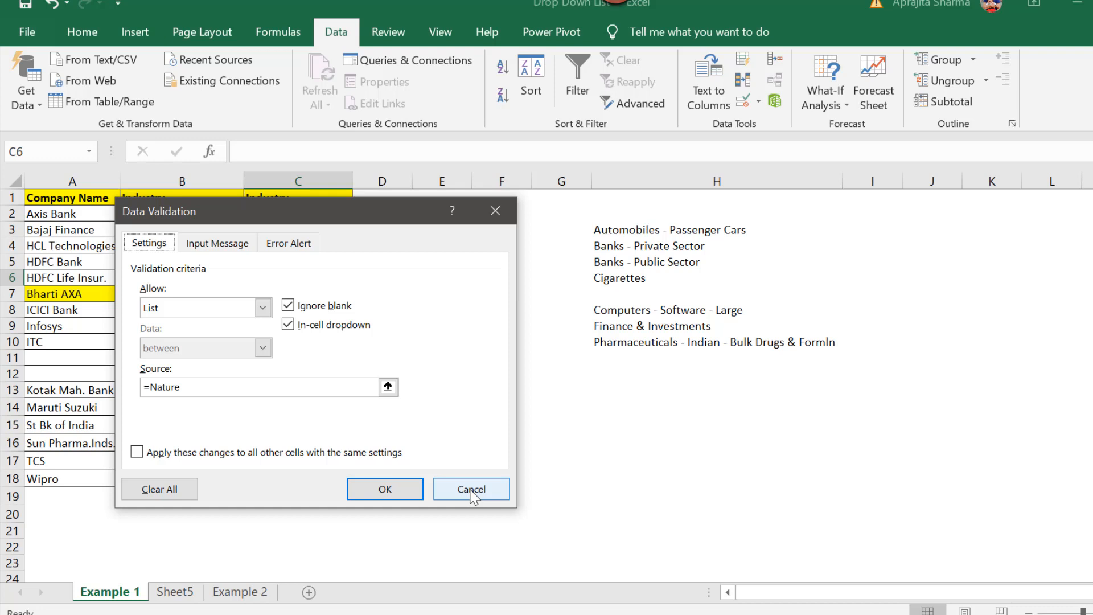
click(472, 488)
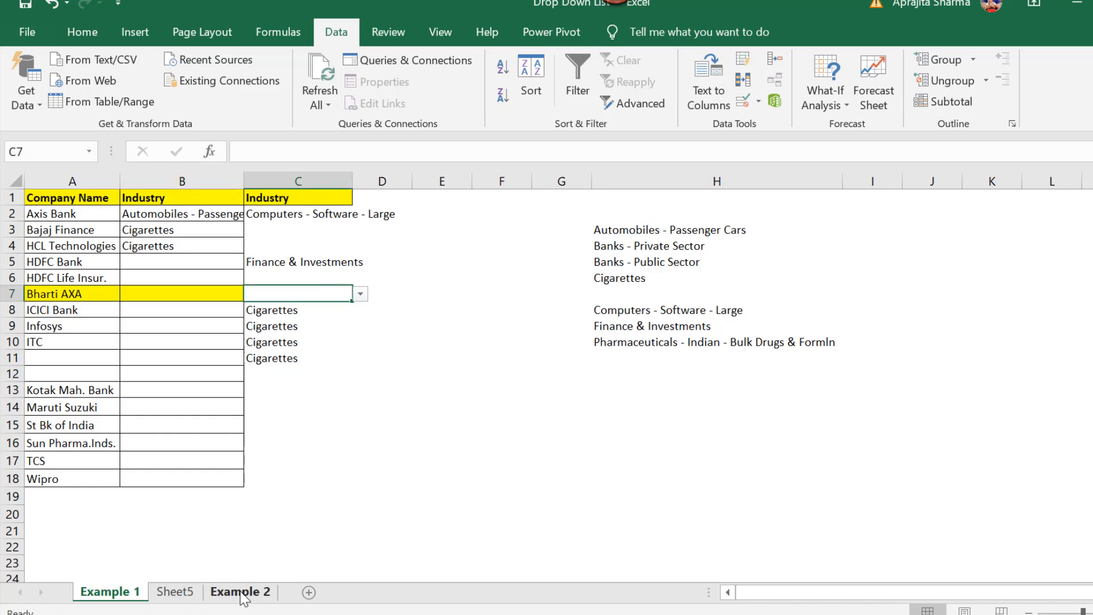
On Example 2, select the Result cells B2:B11 and bring up Data Validation
click(240, 593)
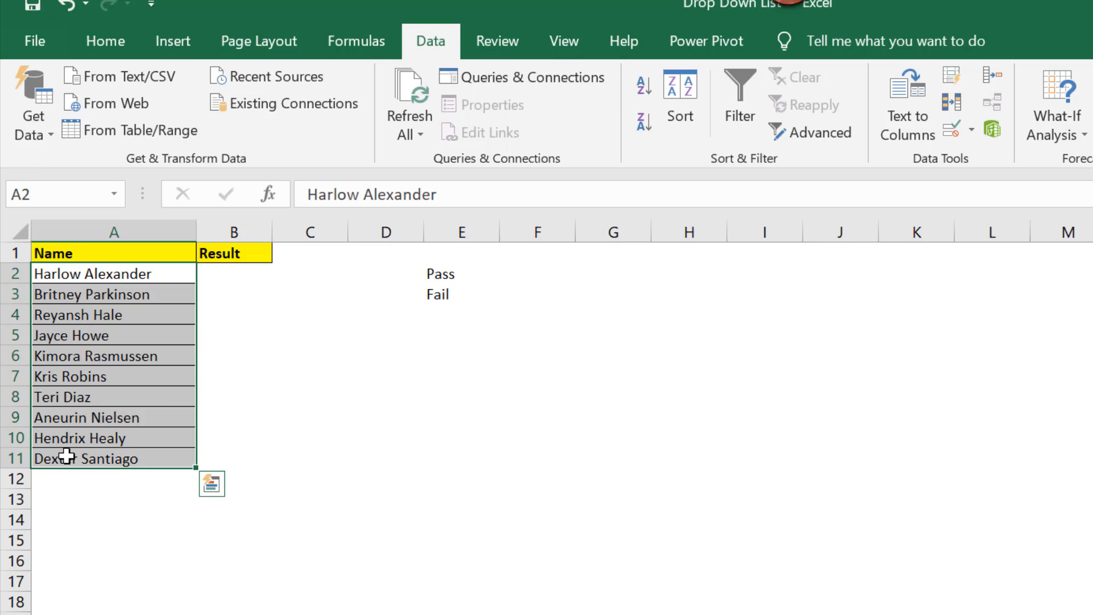
click(309, 356)
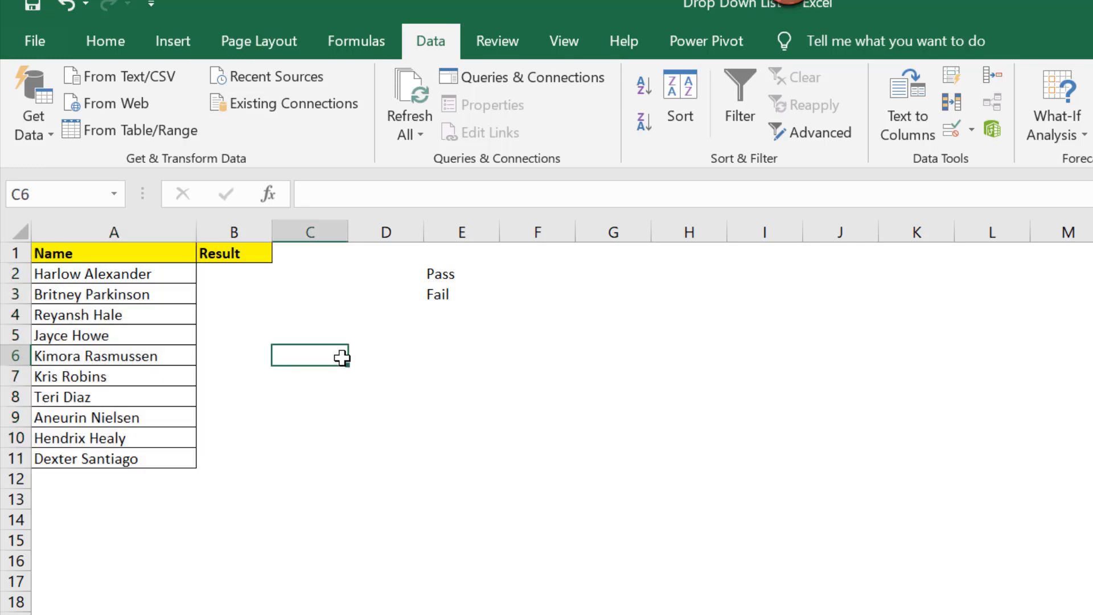
click(461, 375)
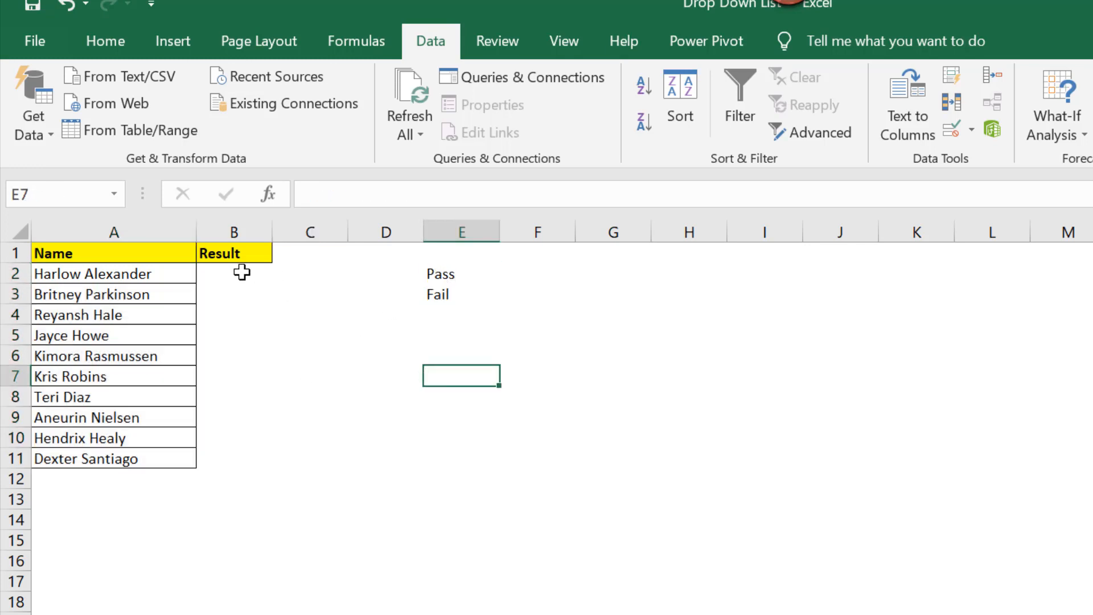
click(232, 272)
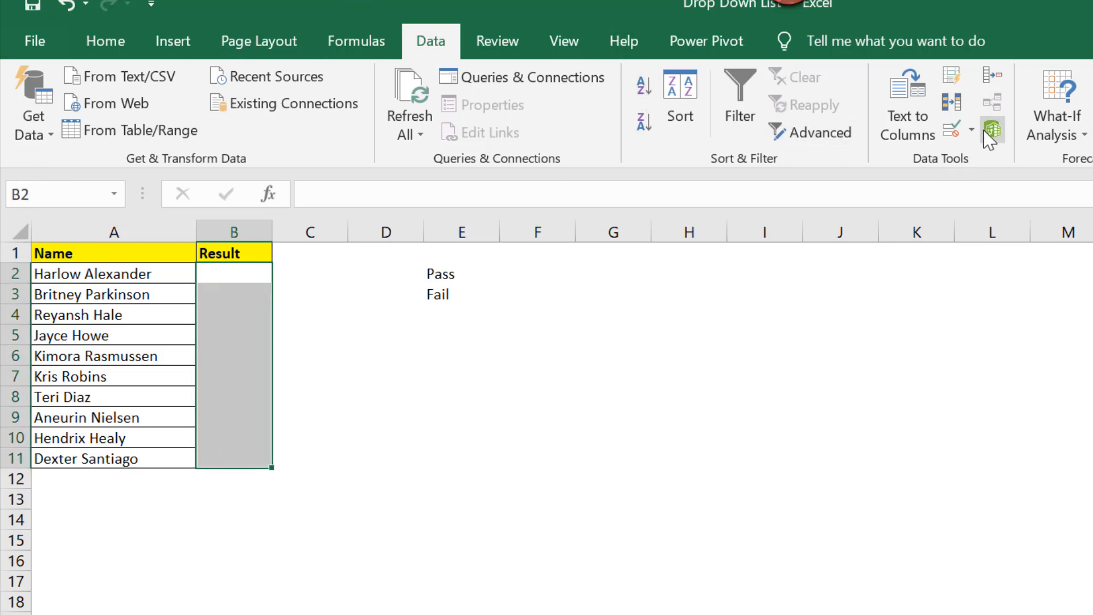
click(992, 130)
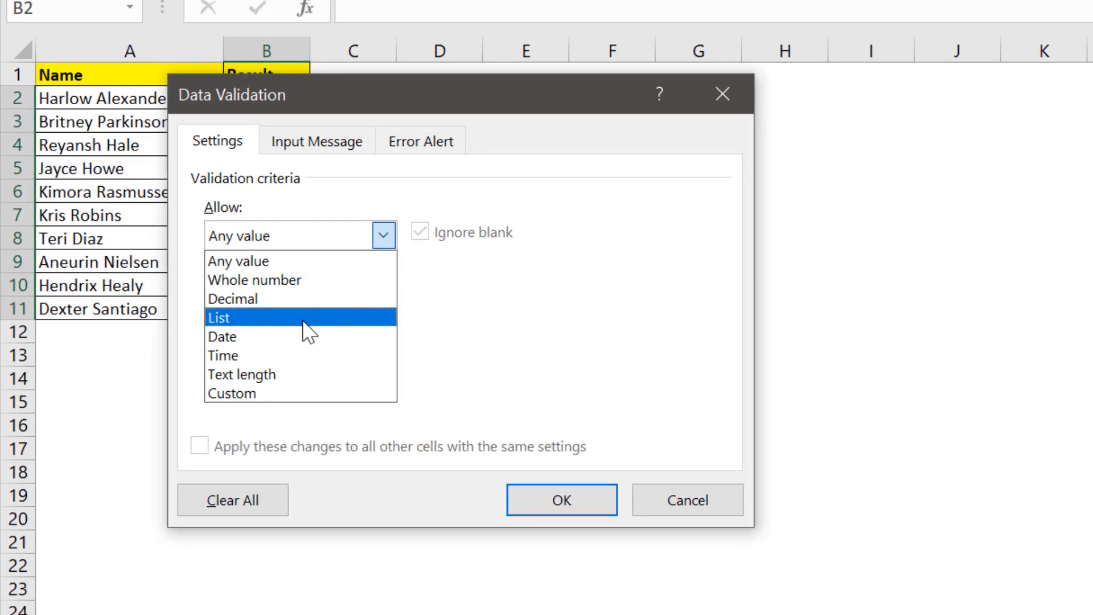
Validate the Result cells as a List with typed source 'pass, fail'
click(220, 317)
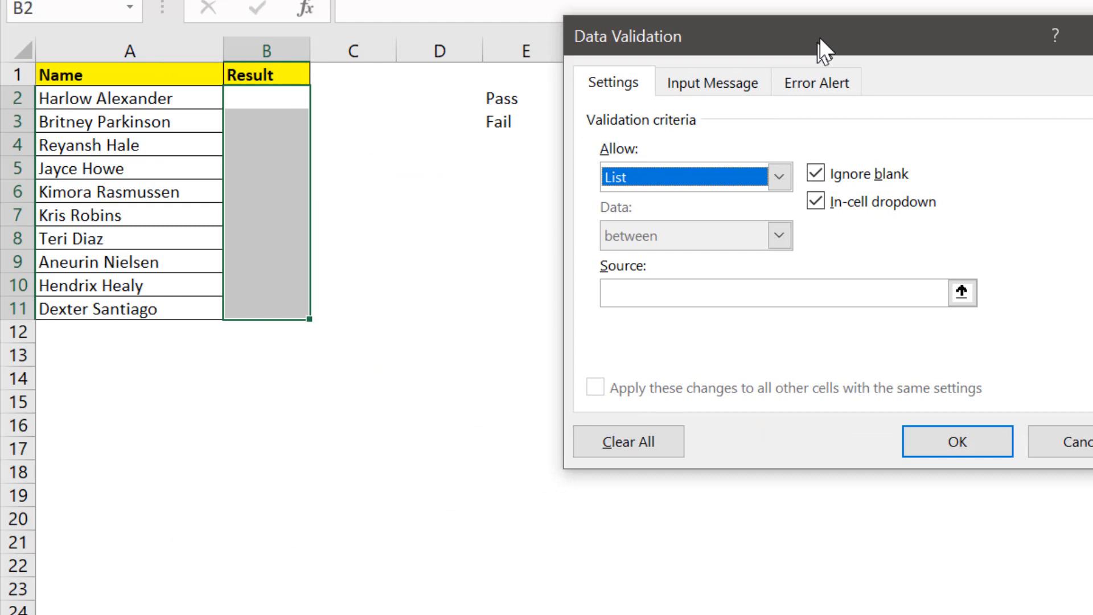
click(781, 293)
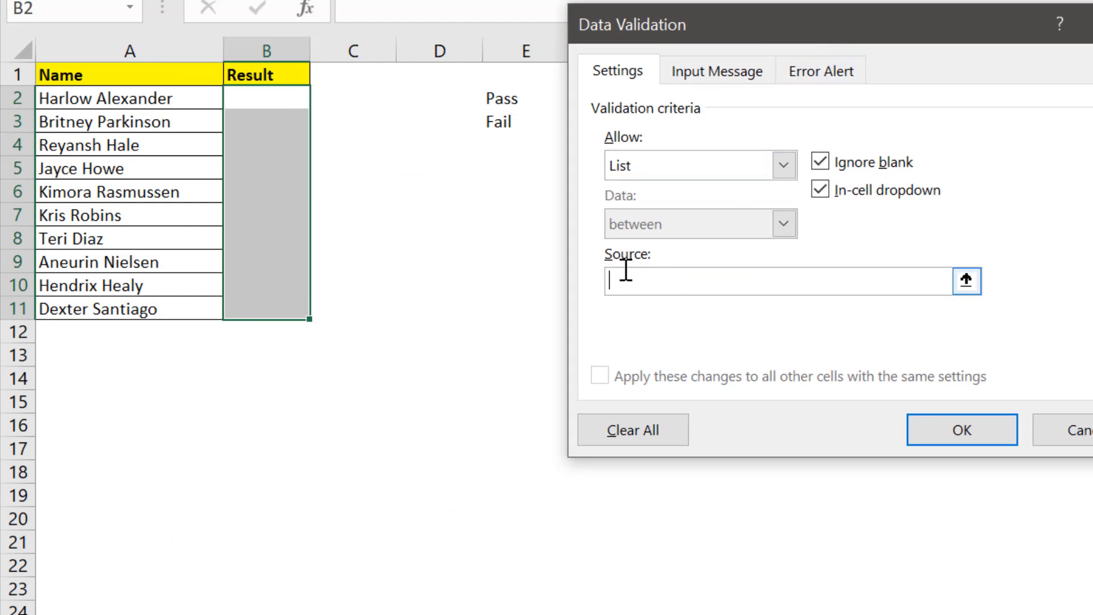
text(pass)
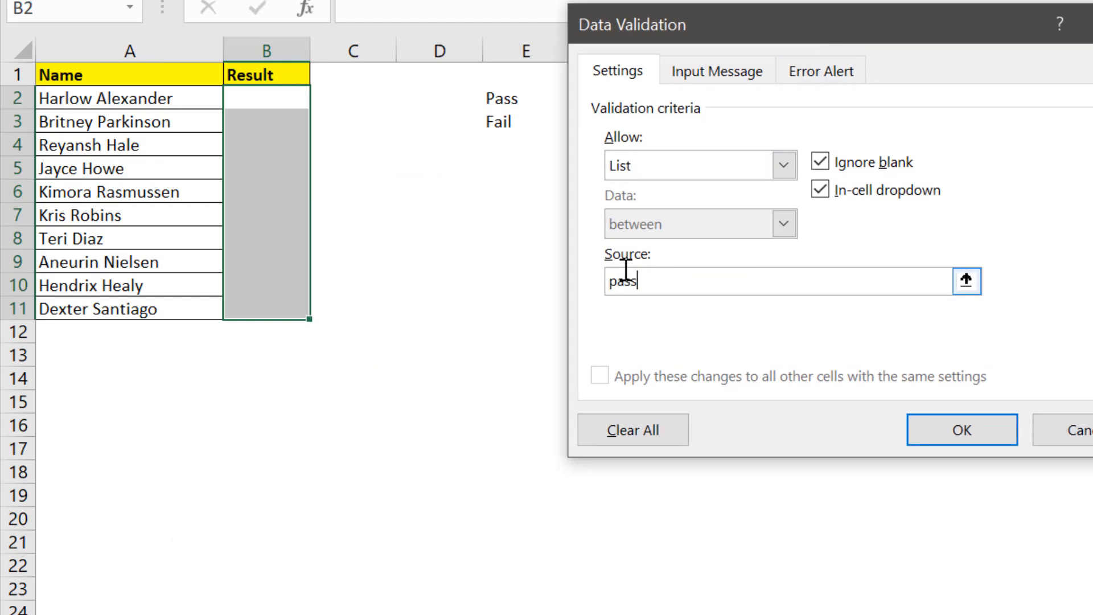
text(,)
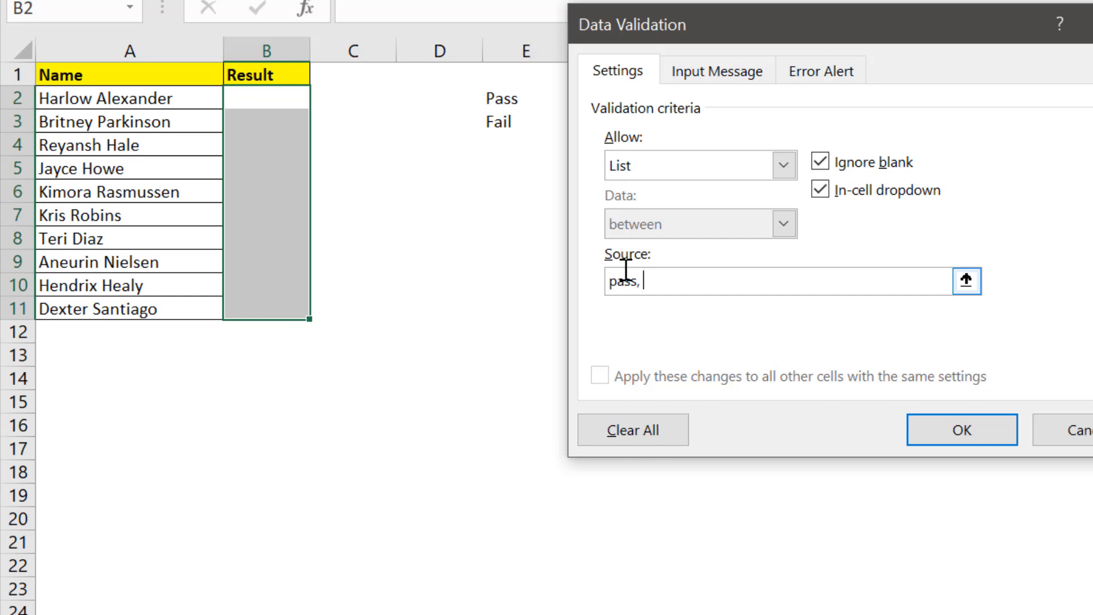
text(fail)
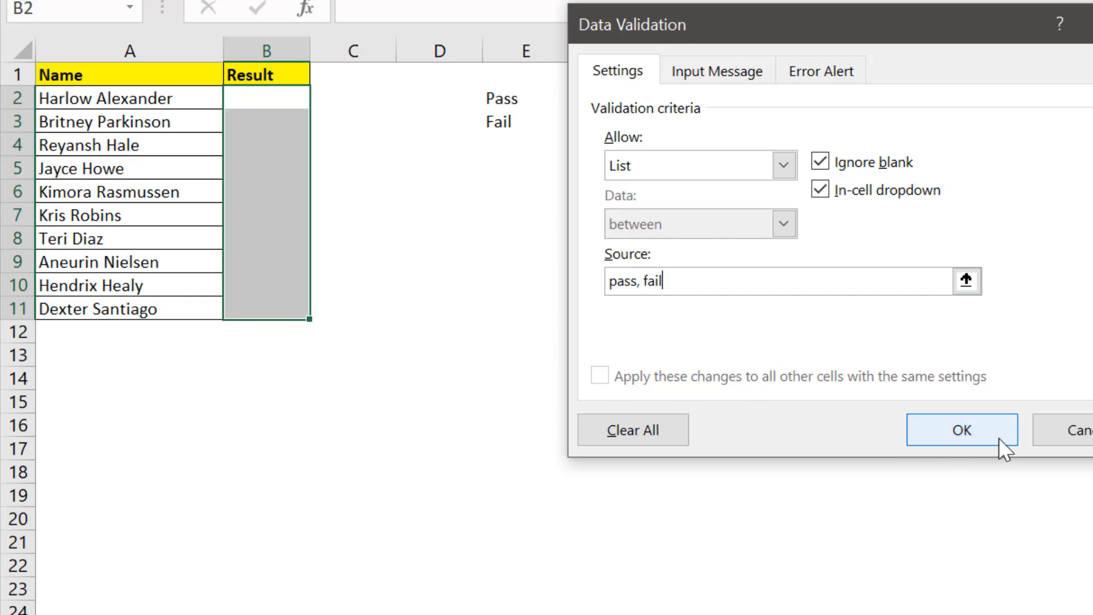
click(962, 430)
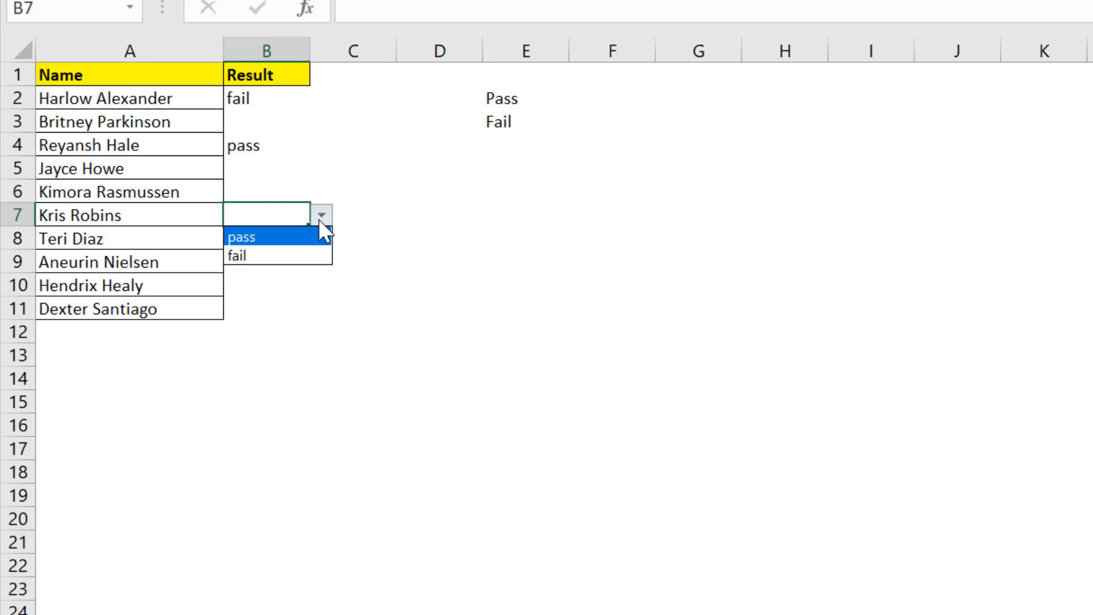
Mark B7 and B3 as fail and B5 as pass, then return to the Example 1 sheet
click(238, 255)
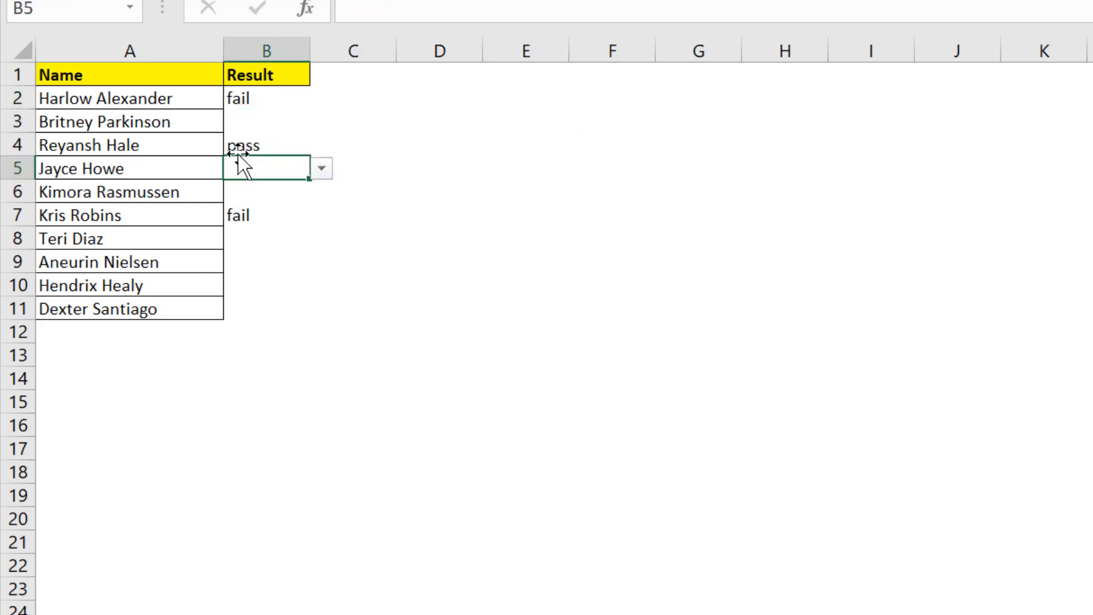
click(267, 122)
text(fail)
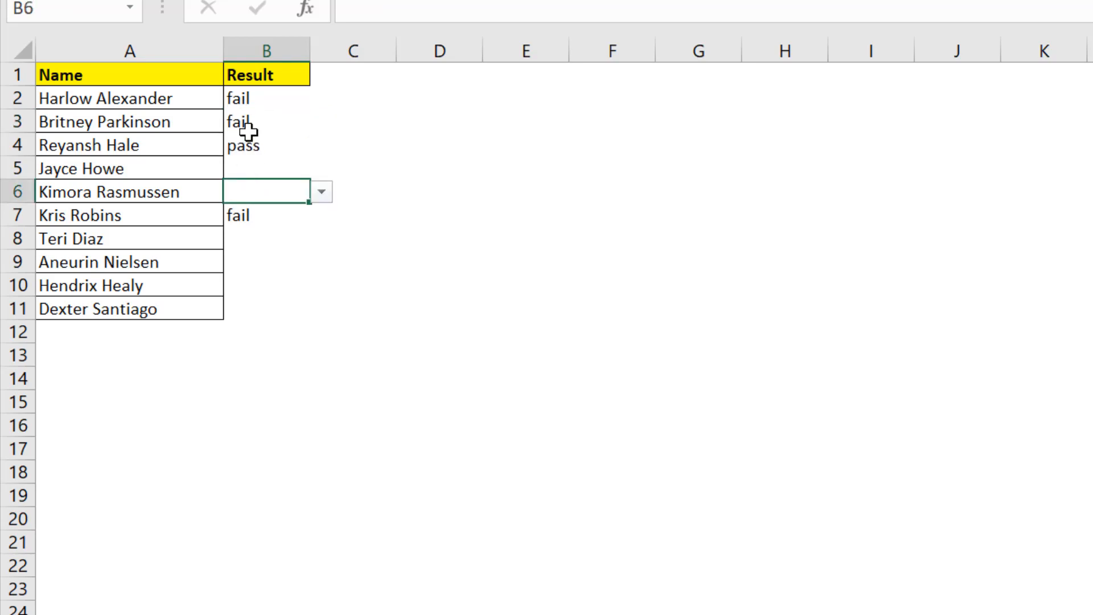
click(265, 121)
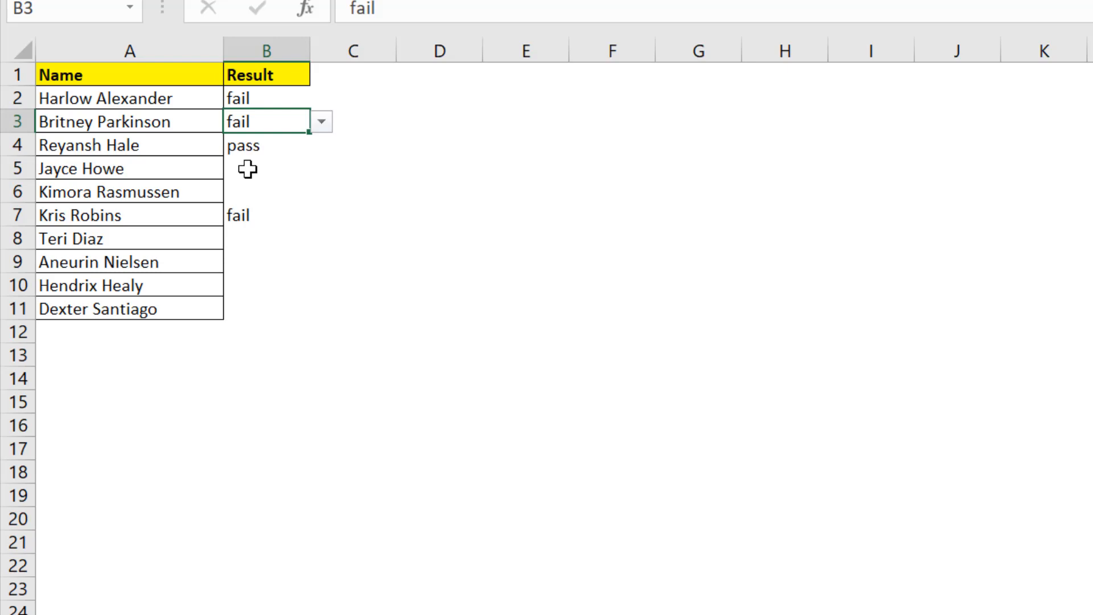
click(266, 169)
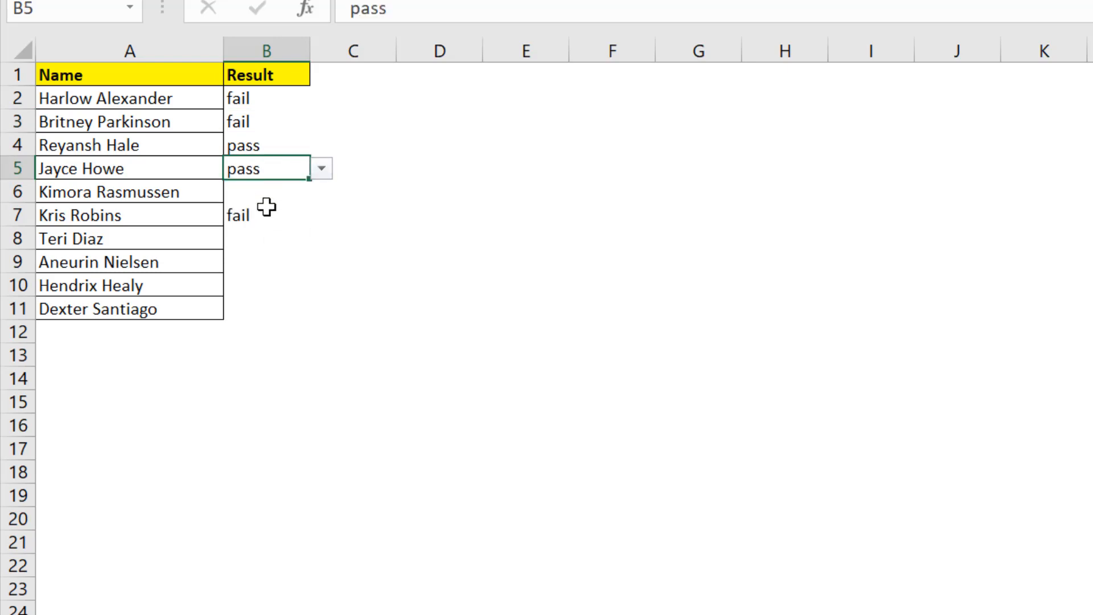
click(128, 598)
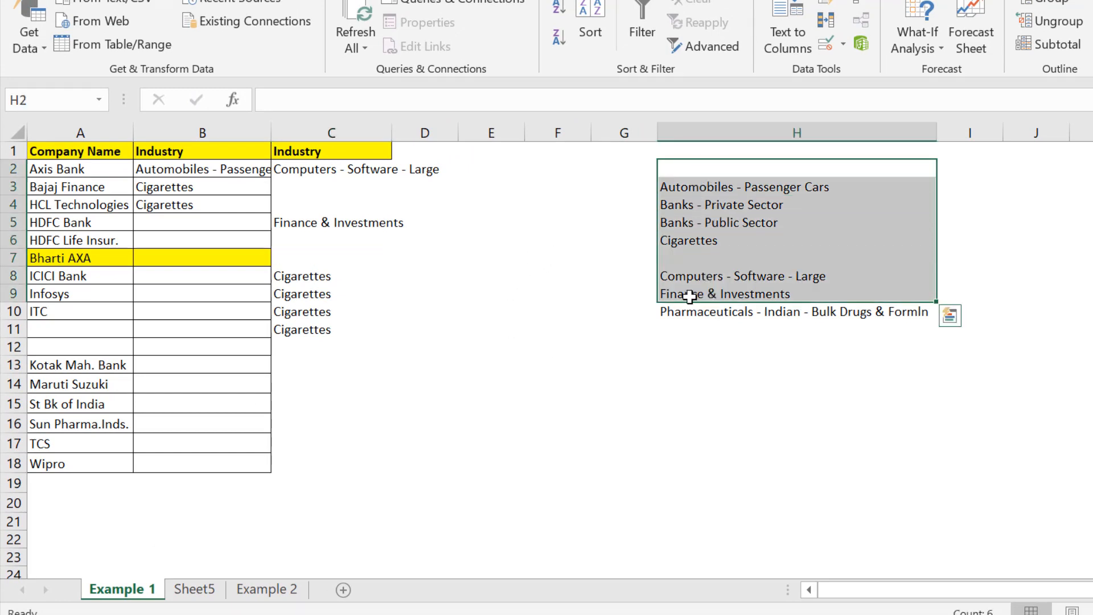
click(195, 589)
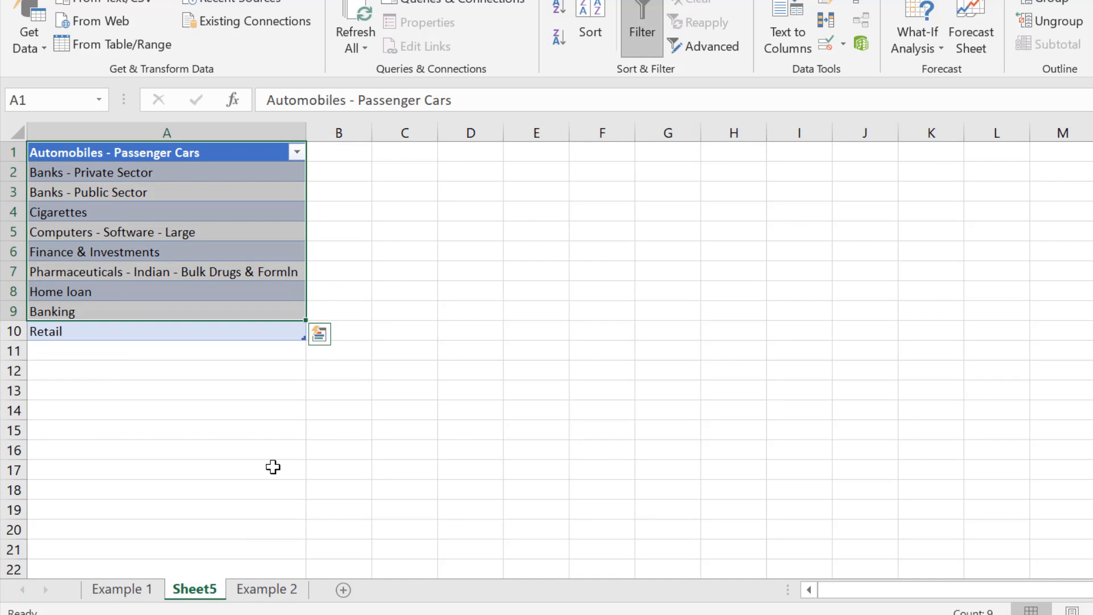
click(267, 589)
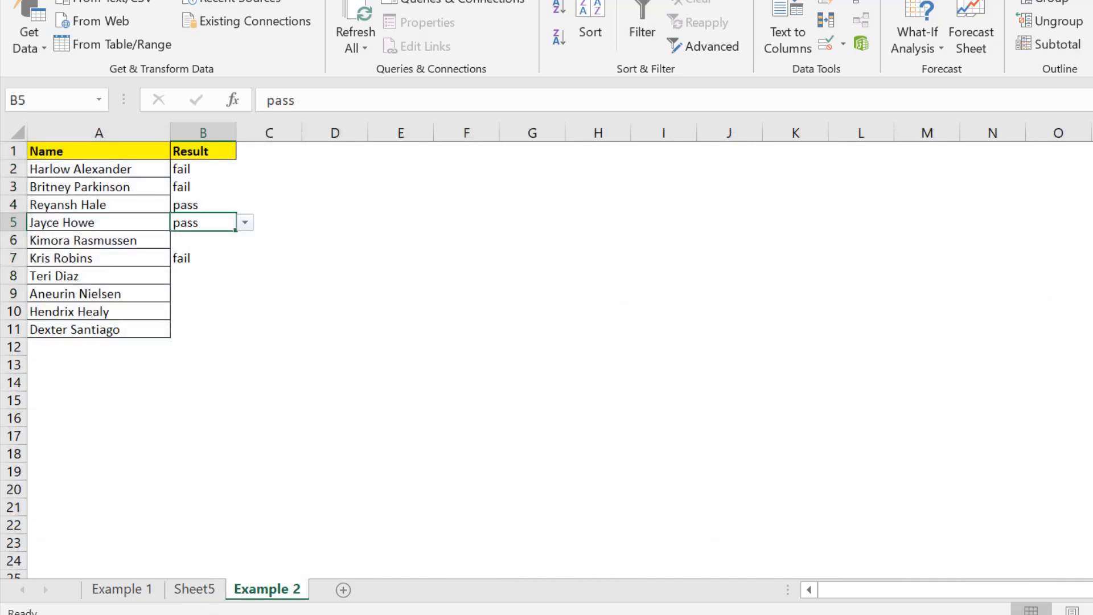
click(195, 589)
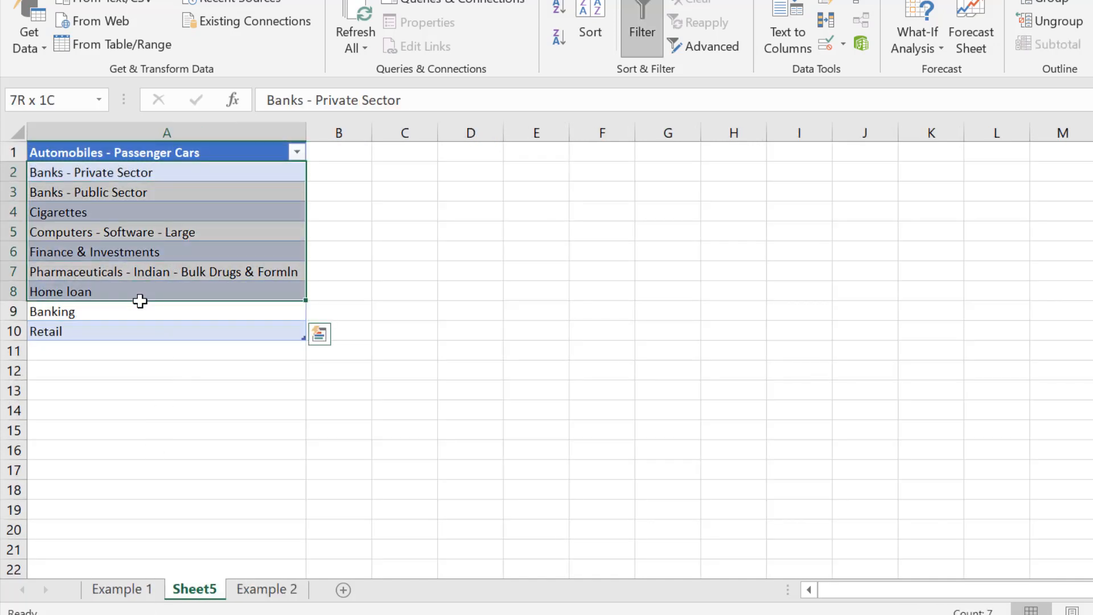
click(266, 589)
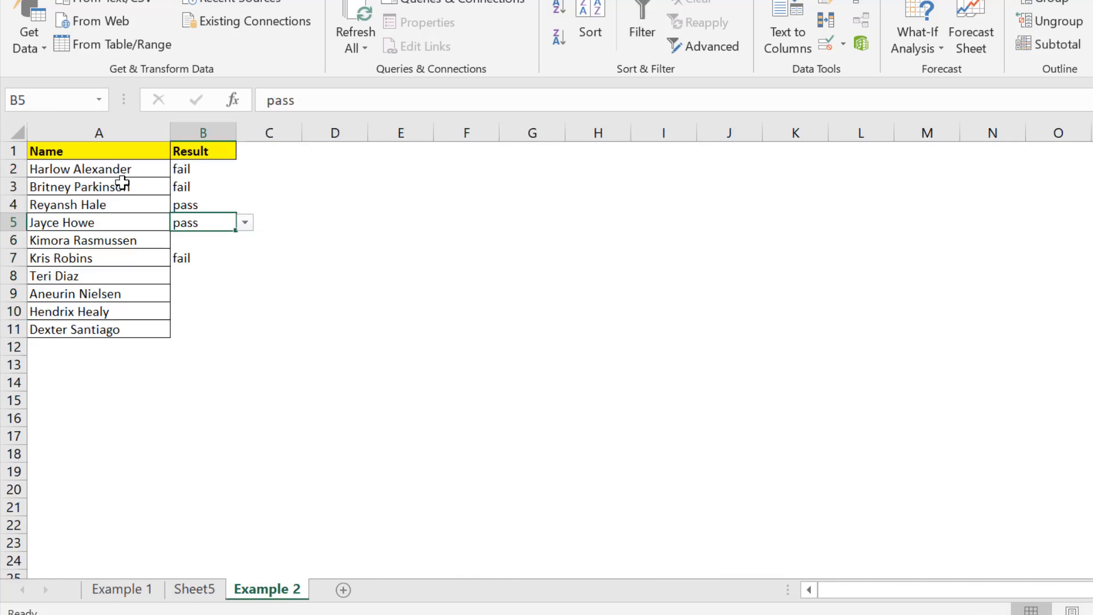